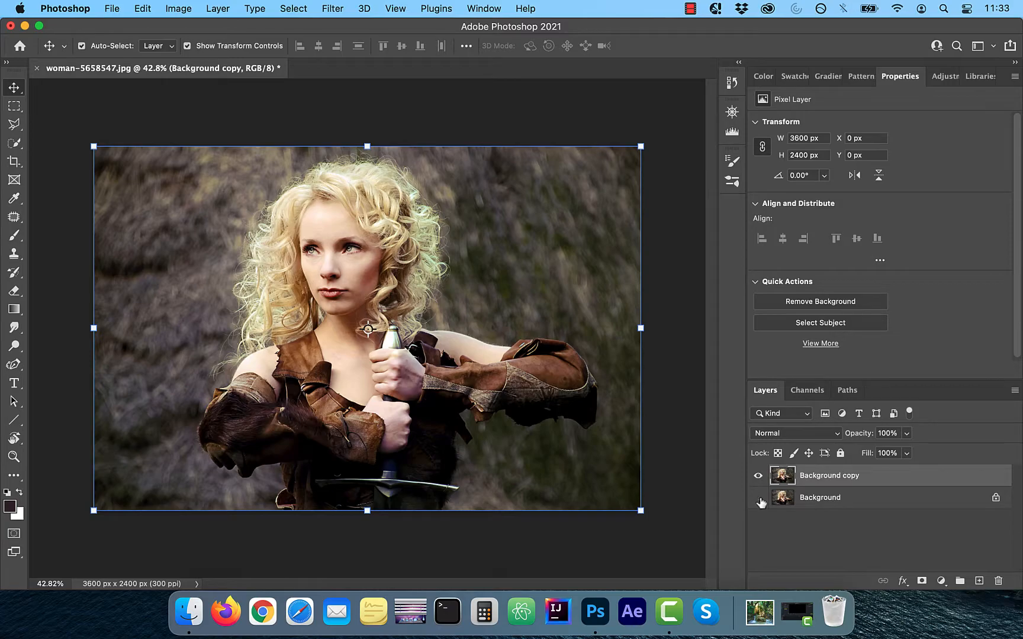
Hide the original Background layer and choose the Quick Selection tool.
{"action": "left_click", "coordinate": [758, 497]}
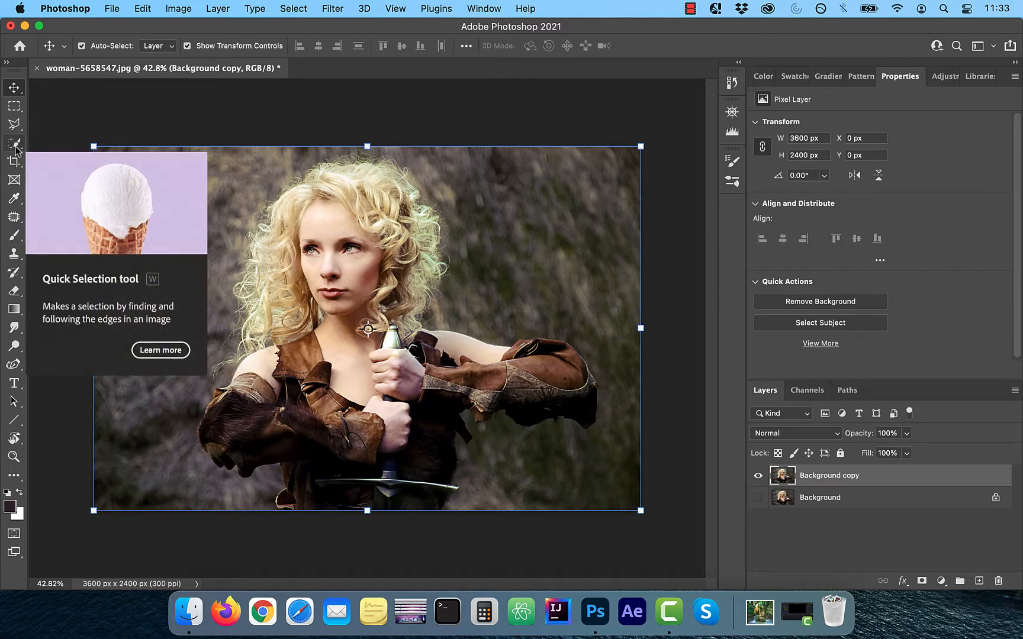
{"action": "left_click", "coordinate": [14, 143]}
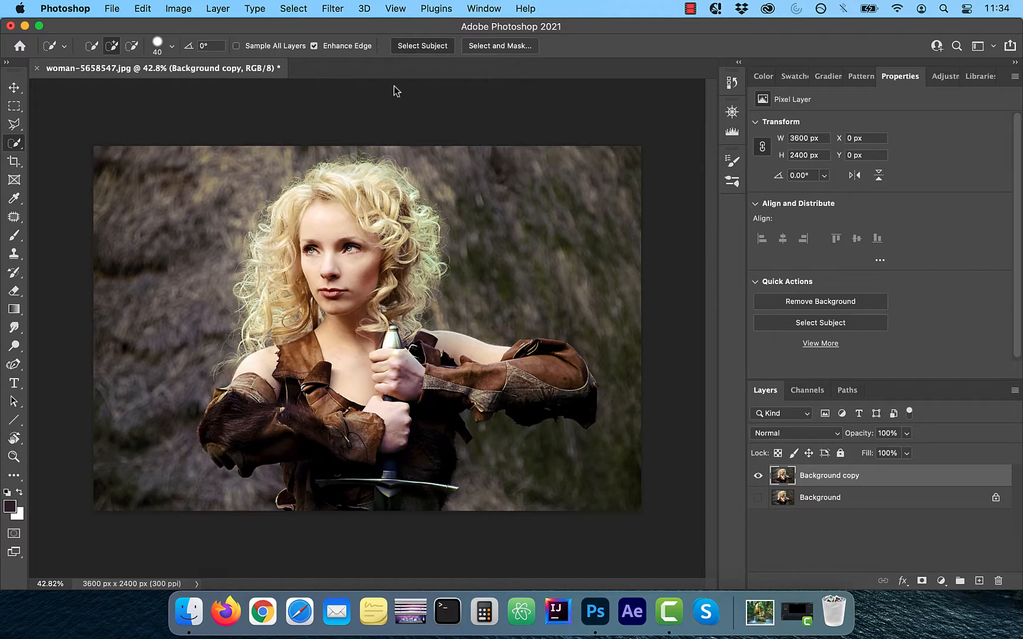
Run Select Subject so marching ants outline the woman's hair, arms and body.
{"action": "left_click", "coordinate": [819, 322]}
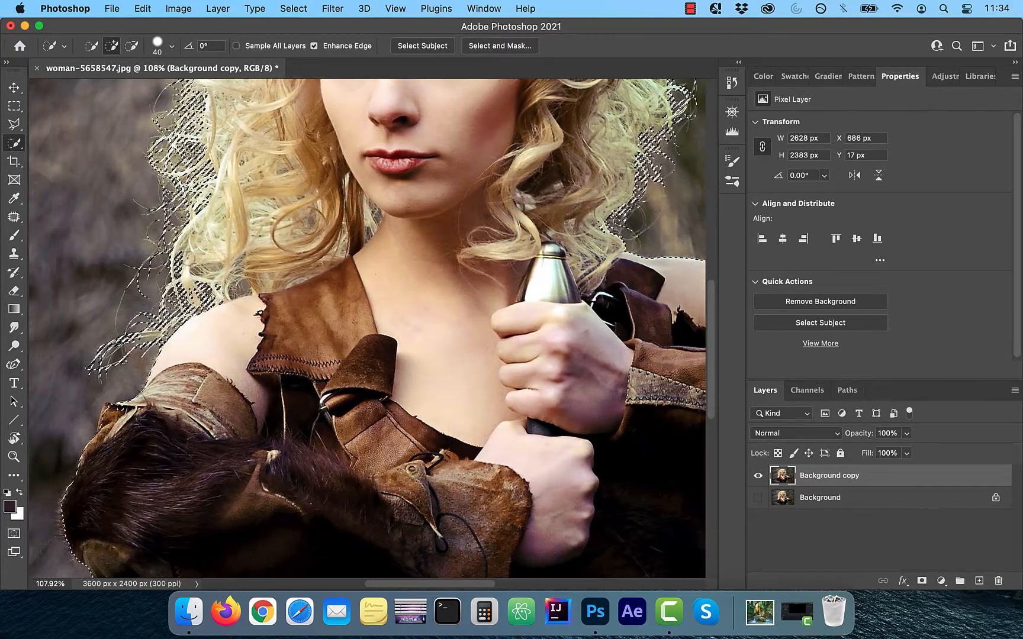
{"action": "scroll", "scroll_direction": "down", "scroll_amount": 3}
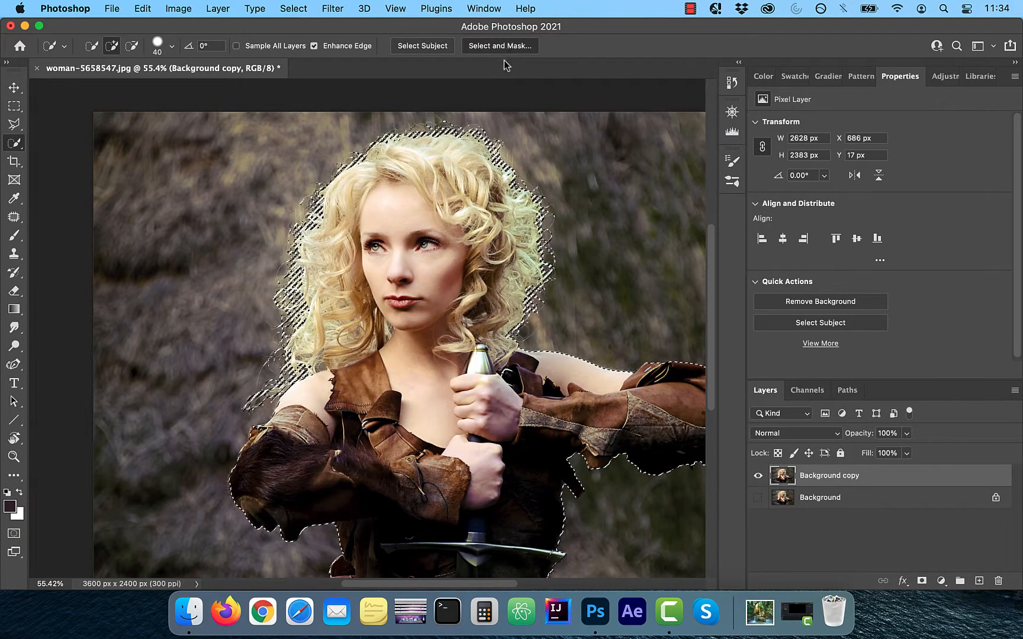
Enter Select and Mask, try On Black and Black & White views, then settle on On White.
{"action": "left_click", "coordinate": [499, 45]}
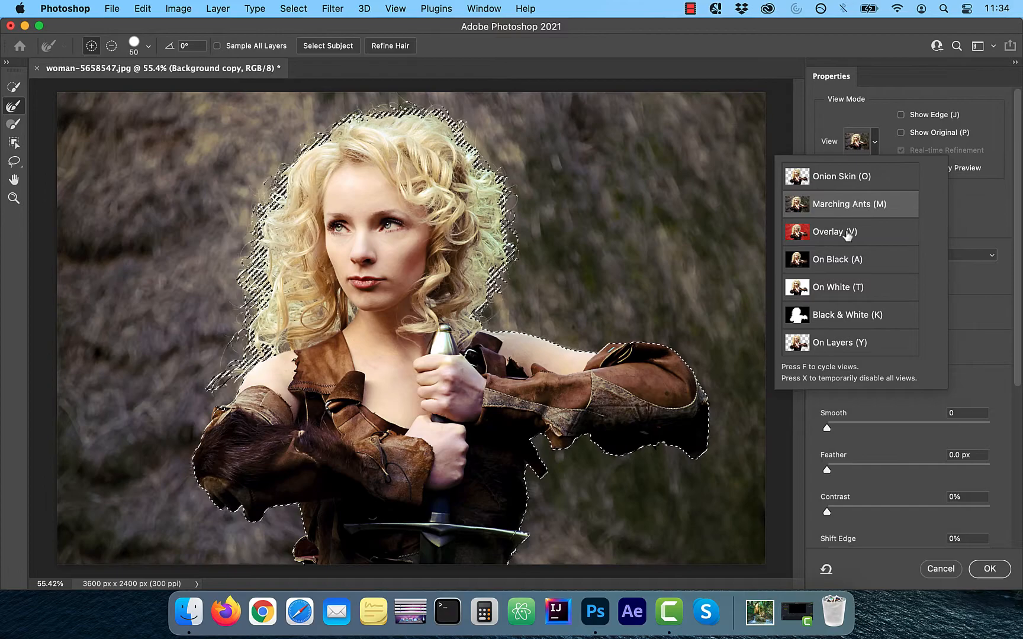
{"action": "left_click", "coordinate": [837, 259]}
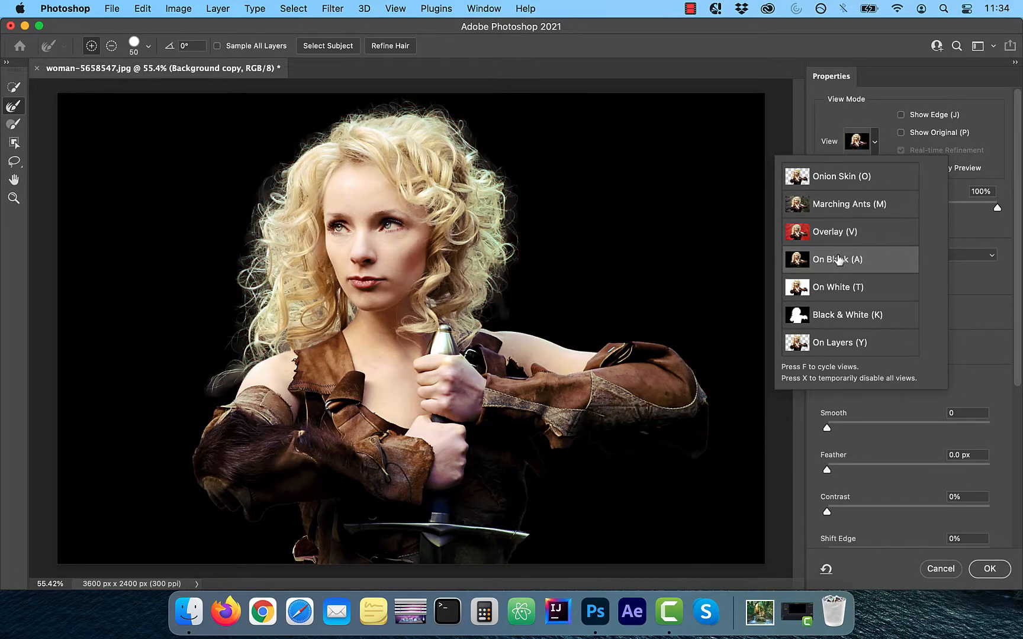
{"action": "left_click", "coordinate": [848, 315]}
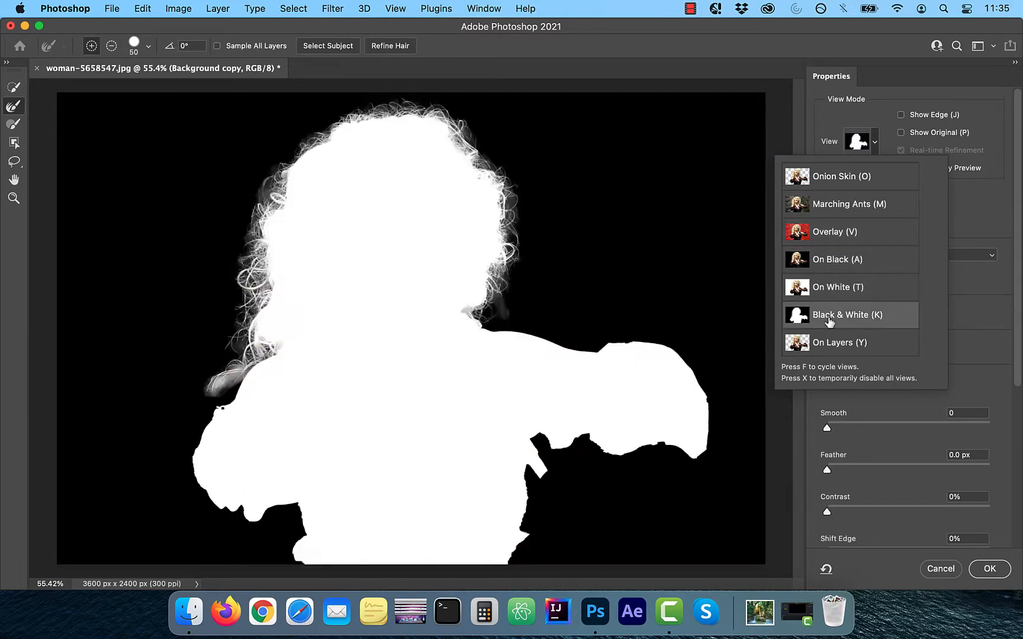
{"action": "left_click", "coordinate": [838, 287]}
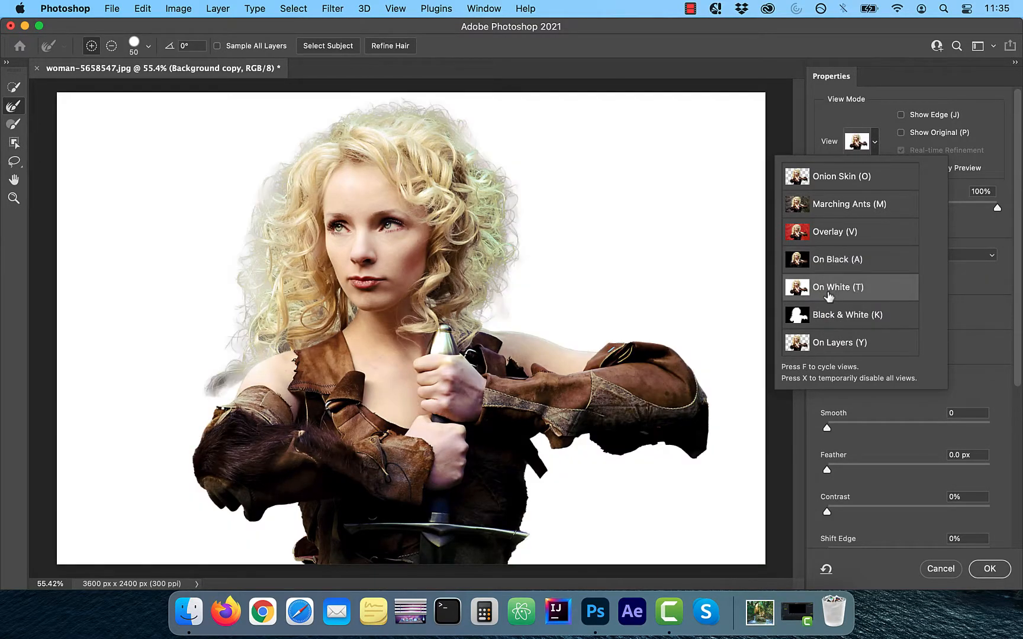
{"action": "mouse_move", "coordinate": [832, 290]}
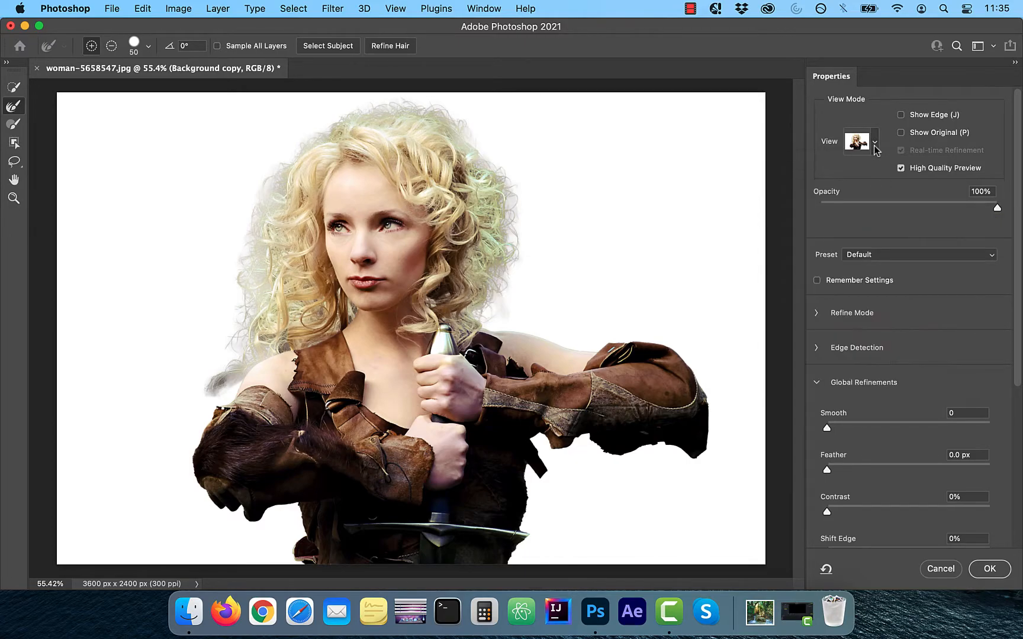
Test preview opacity down to 56% and back to 100%, then try Edge Detection radius from 5 px to 250 px.
{"action": "left_click_drag", "start_coordinate": [995, 207], "coordinate": [918, 208]}
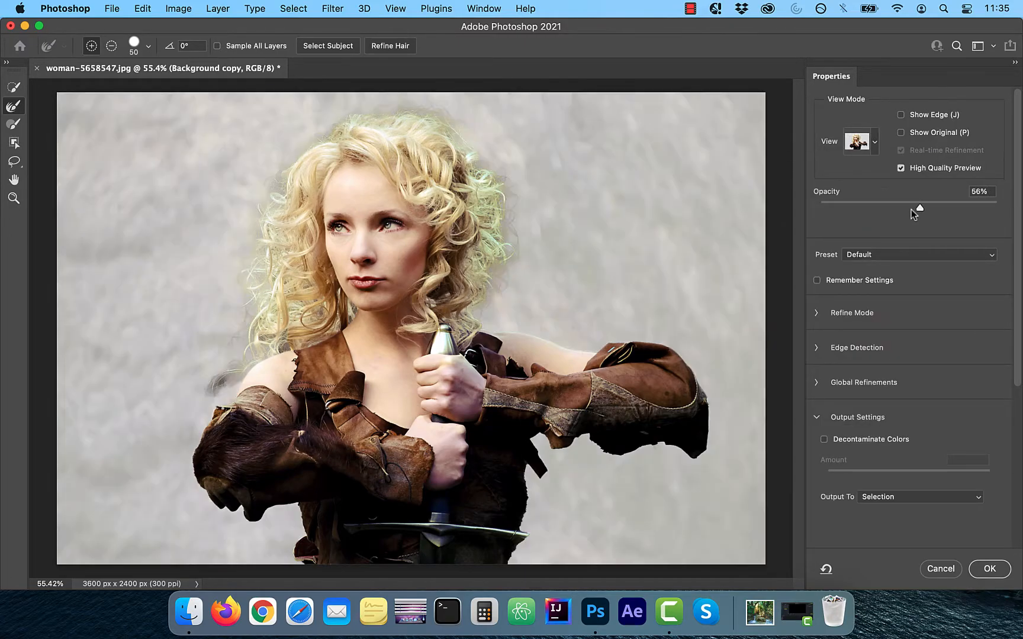
{"action": "left_click_drag", "start_coordinate": [919, 208], "coordinate": [996, 207]}
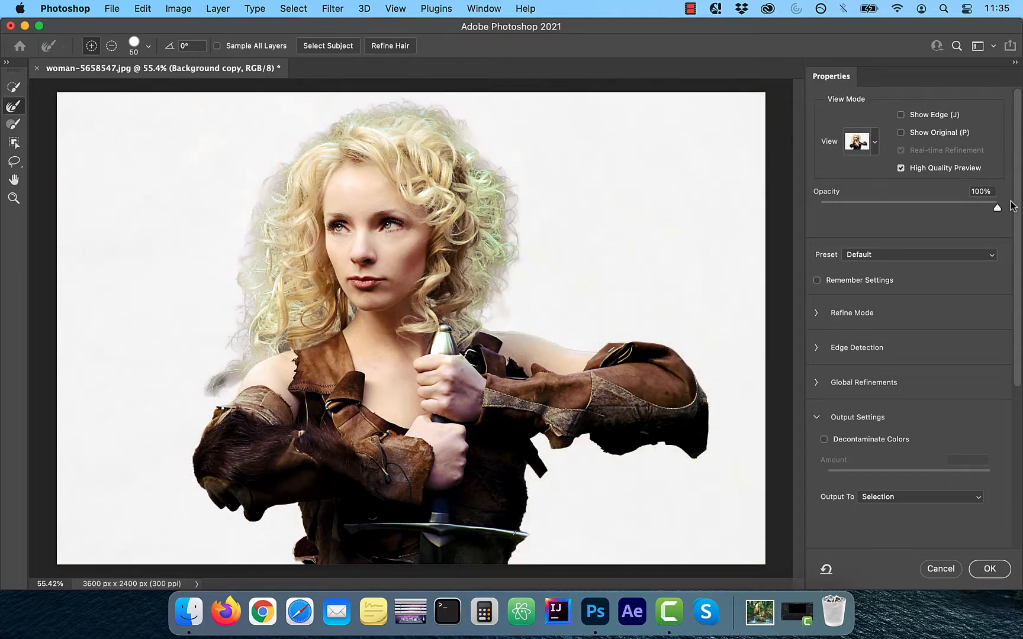
{"action": "left_click", "coordinate": [981, 192]}
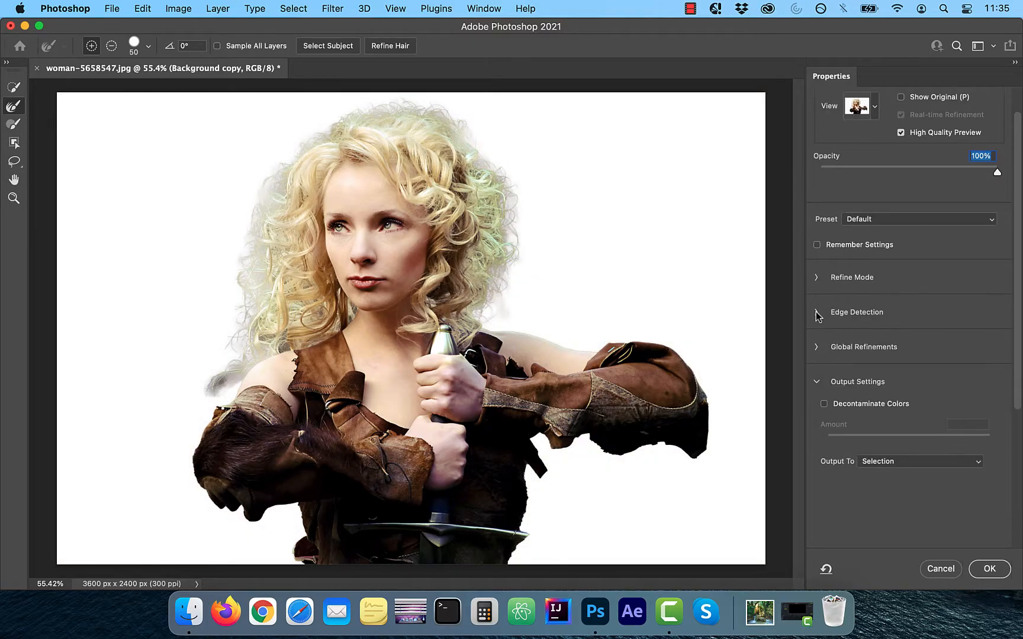
{"action": "left_click", "coordinate": [817, 313]}
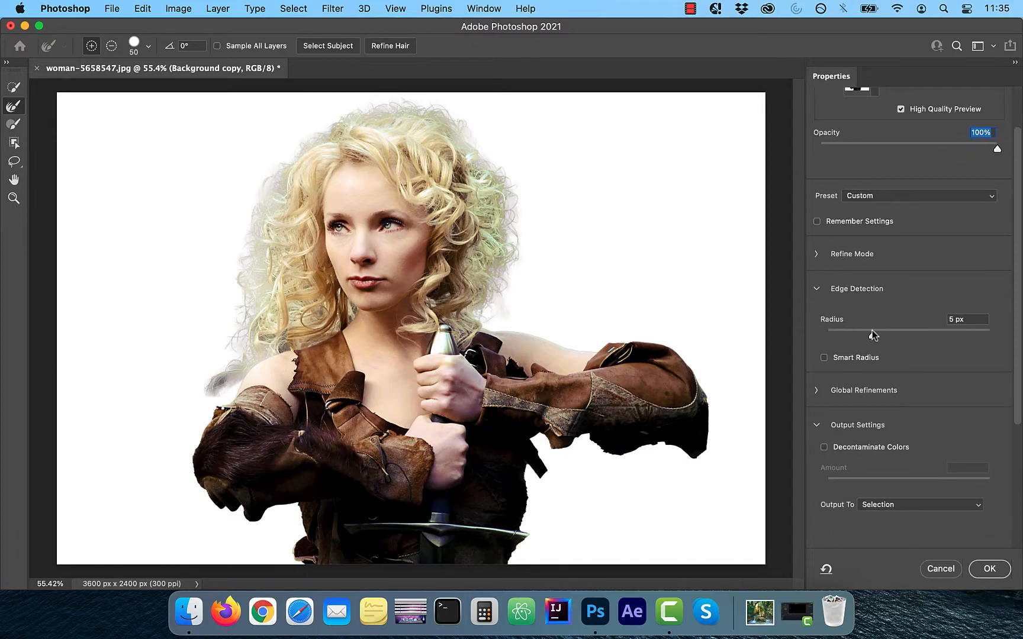
{"action": "left_click_drag", "start_coordinate": [872, 335], "coordinate": [988, 335]}
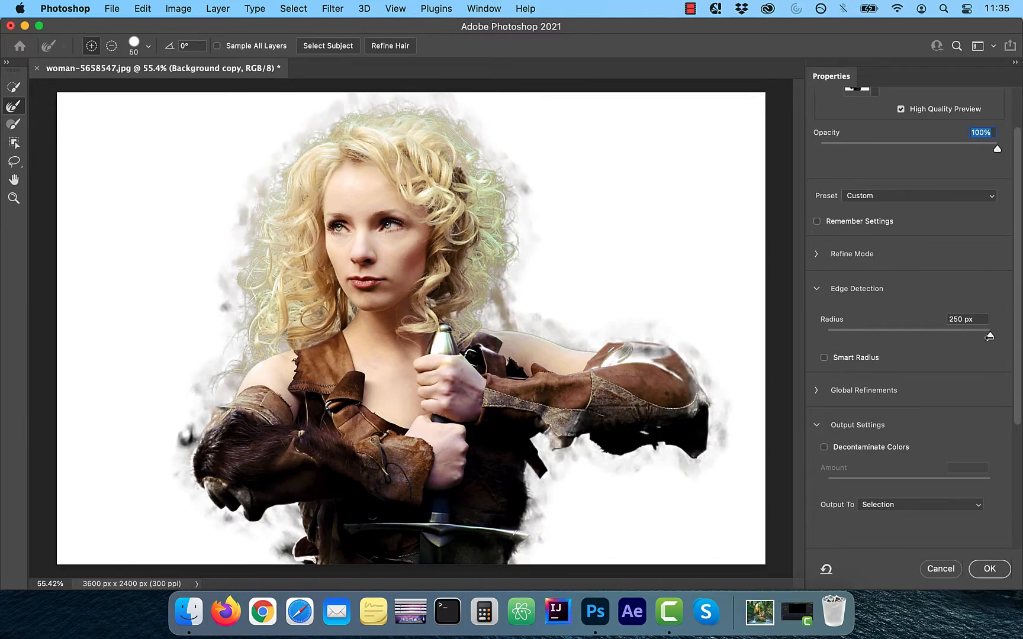
{"action": "left_click_drag", "start_coordinate": [988, 336], "coordinate": [824, 336]}
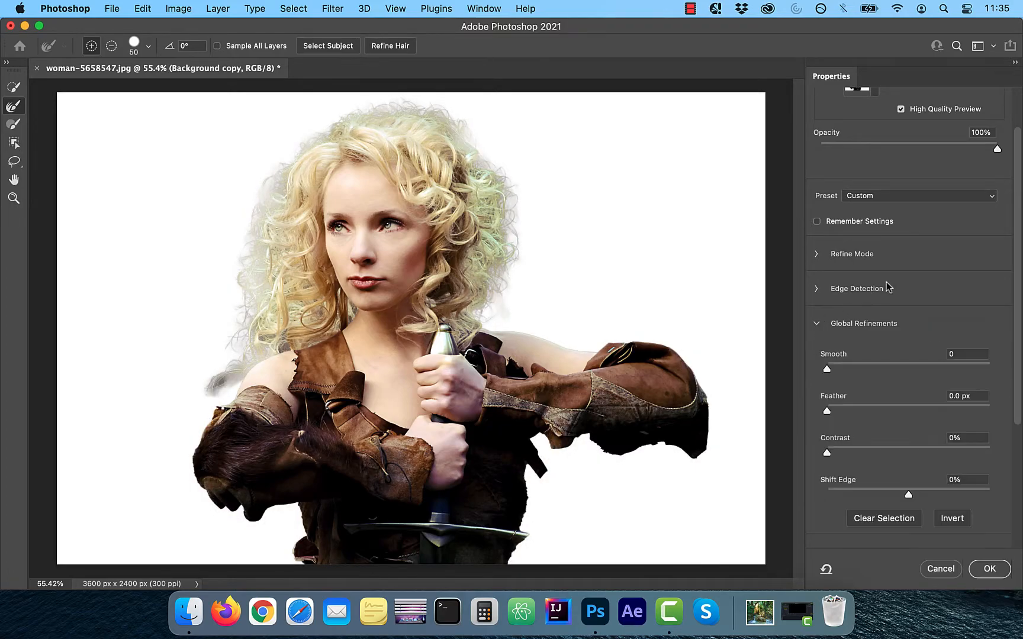
{"action": "left_click_drag", "start_coordinate": [826, 368], "coordinate": [877, 303]}
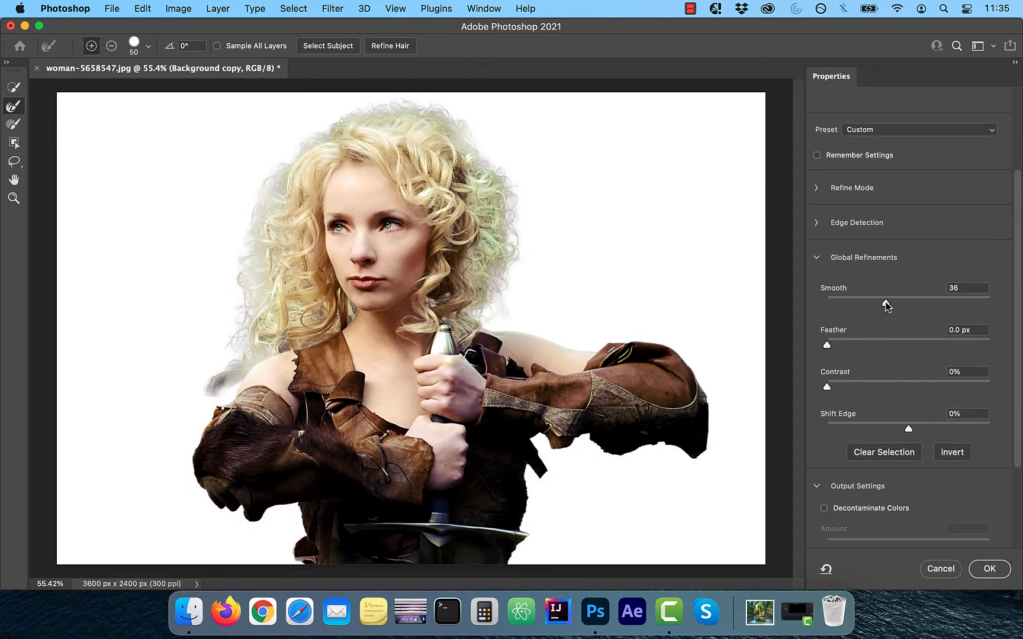
{"action": "left_click_drag", "start_coordinate": [885, 302], "coordinate": [979, 302]}
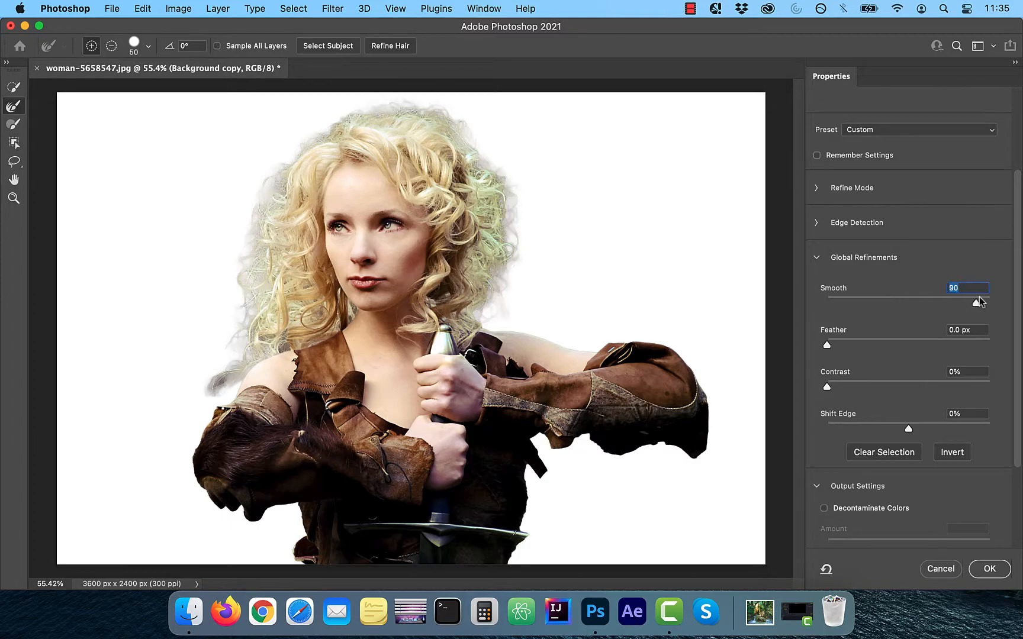
{"action": "left_click_drag", "start_coordinate": [977, 302], "coordinate": [985, 305]}
{"action": "type", "text": "0"}
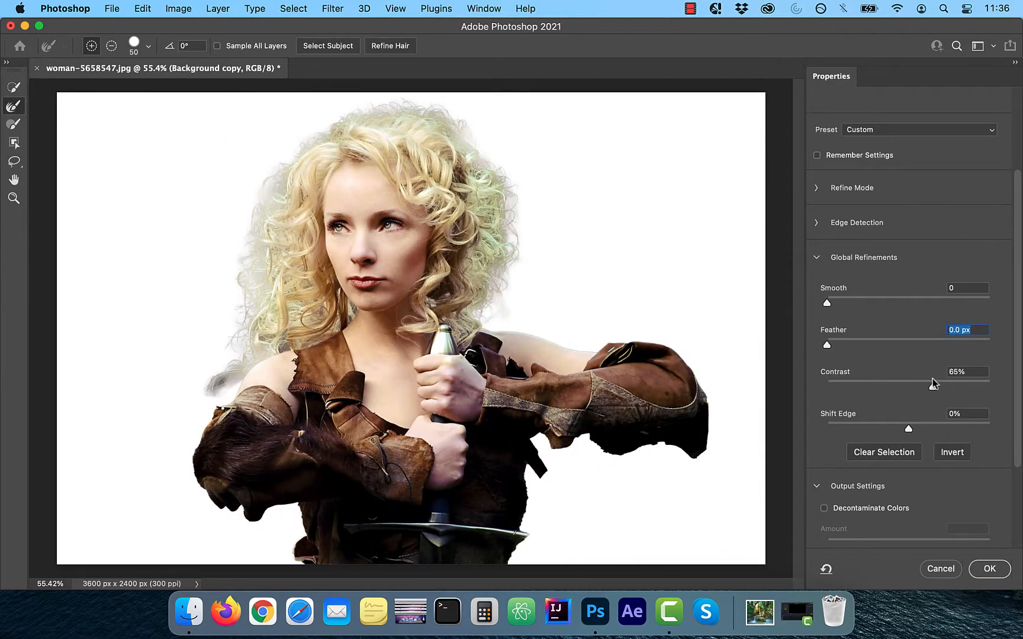
{"action": "left_click_drag", "start_coordinate": [934, 385], "coordinate": [984, 388]}
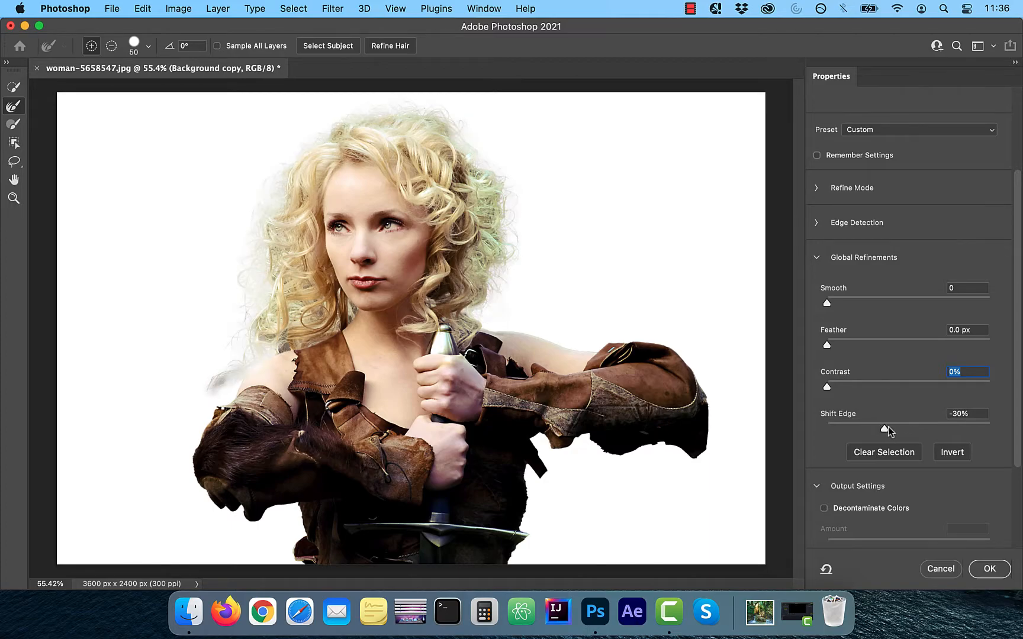
{"action": "left_click_drag", "start_coordinate": [886, 429], "coordinate": [966, 429]}
{"action": "type", "text": "0"}
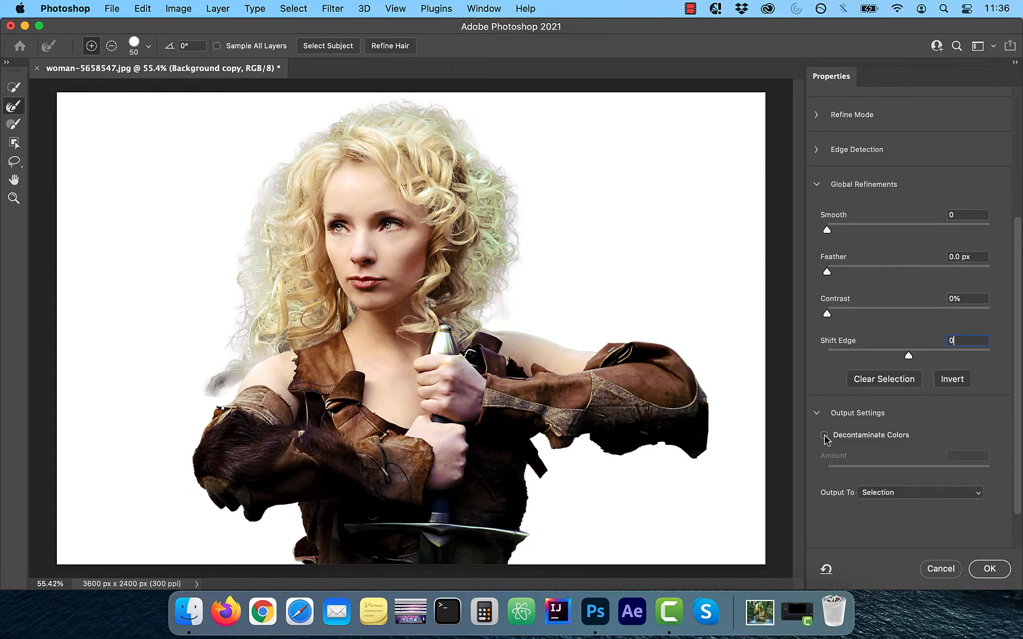
Enable Decontaminate Colors at 100% so output becomes New Layer with Layer Mask.
{"action": "left_click", "coordinate": [823, 436]}
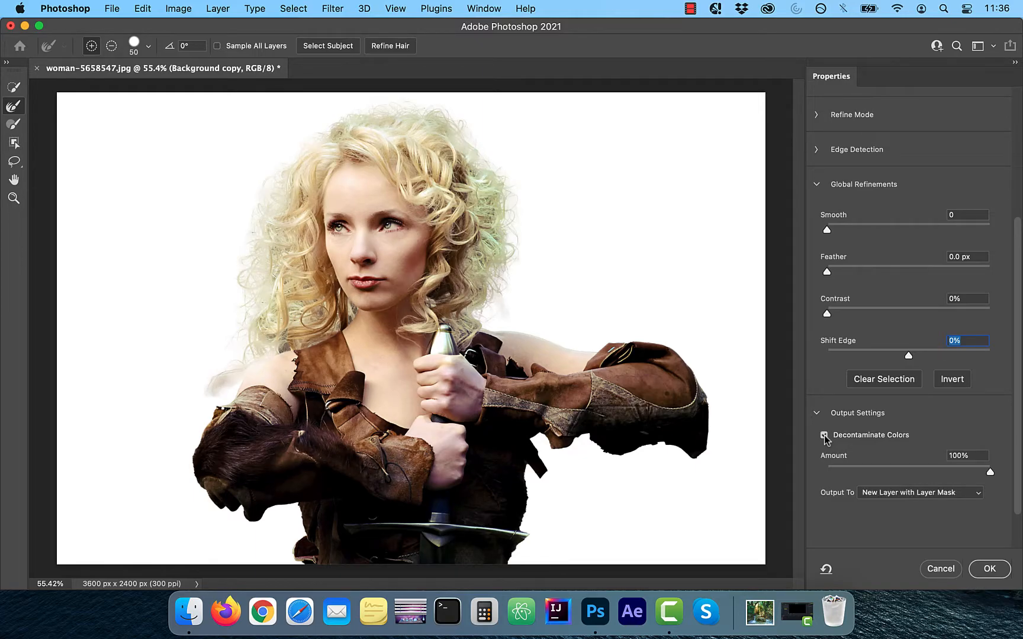
{"action": "left_click", "coordinate": [825, 436]}
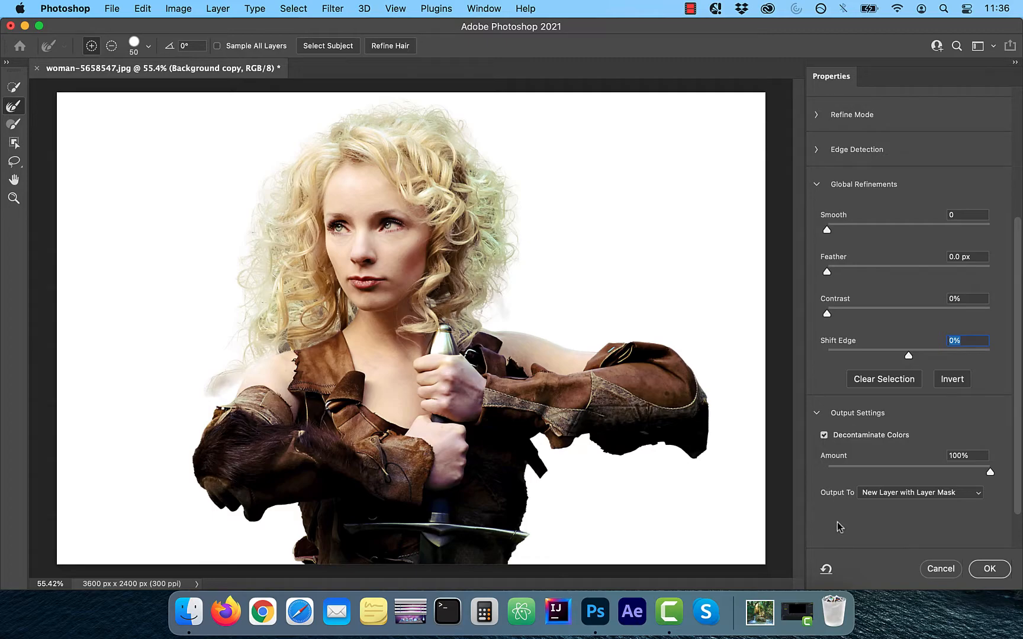
{"action": "mouse_move", "coordinate": [898, 500]}
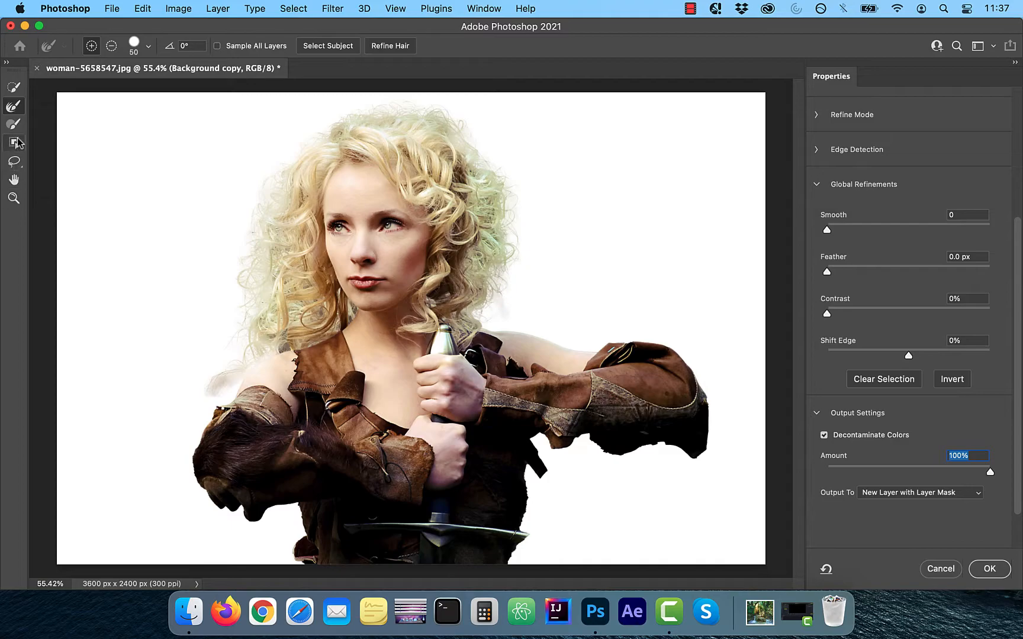
{"action": "mouse_move", "coordinate": [15, 108]}
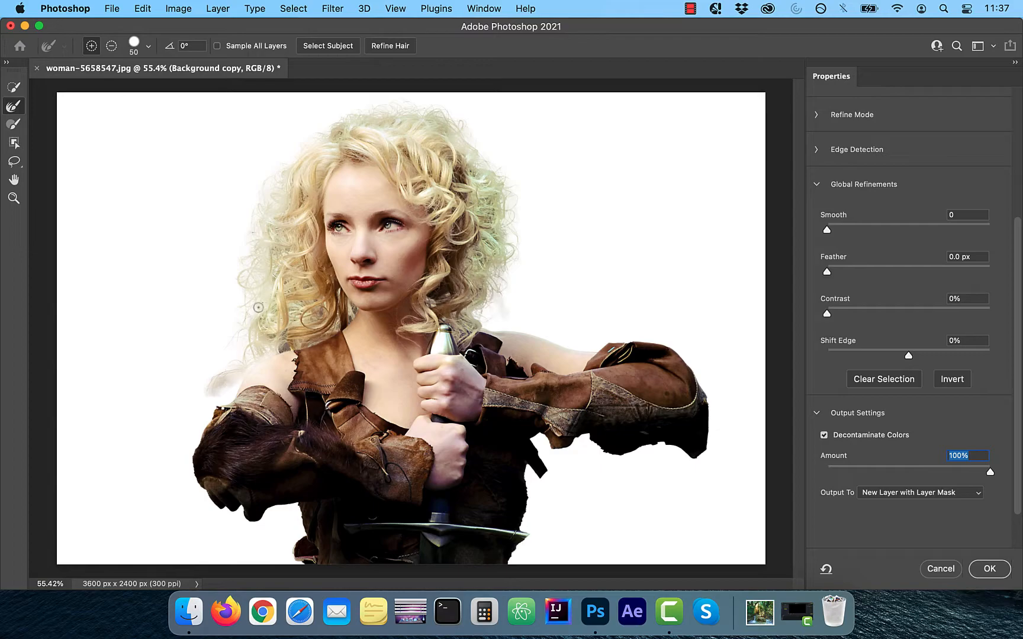
{"action": "mouse_move", "coordinate": [258, 284]}
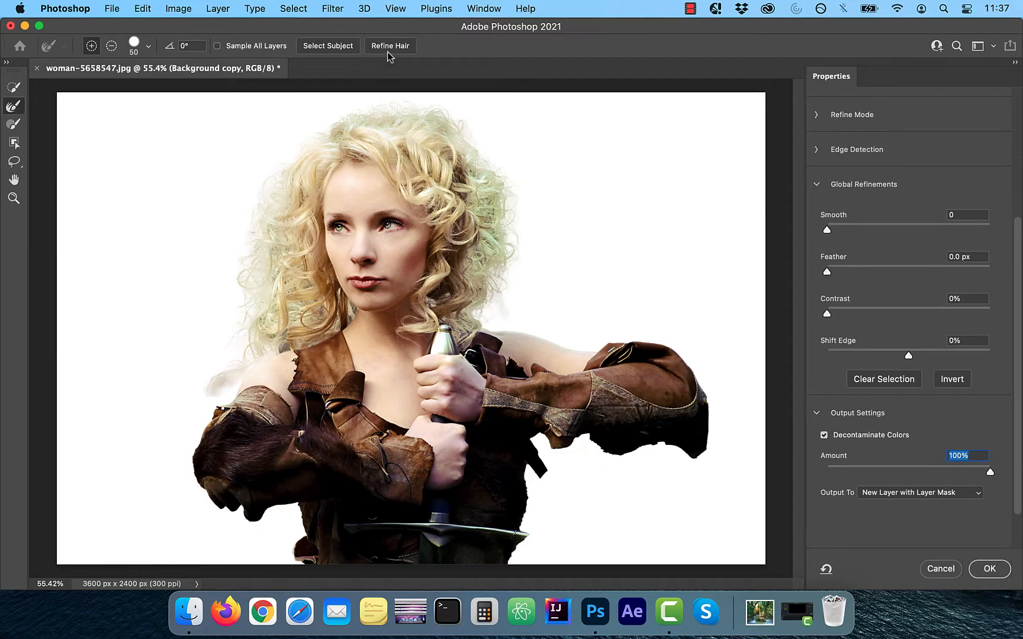
Run Refine Hair twice and check edges at 70% preview opacity before returning to 100%.
{"action": "left_click", "coordinate": [390, 46]}
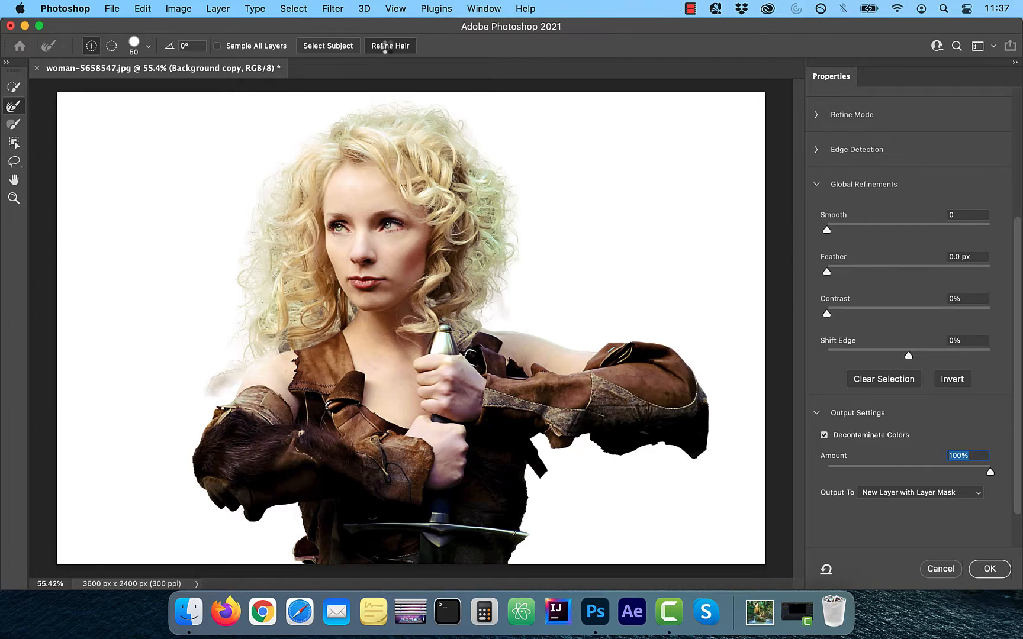
{"action": "mouse_move", "coordinate": [391, 50]}
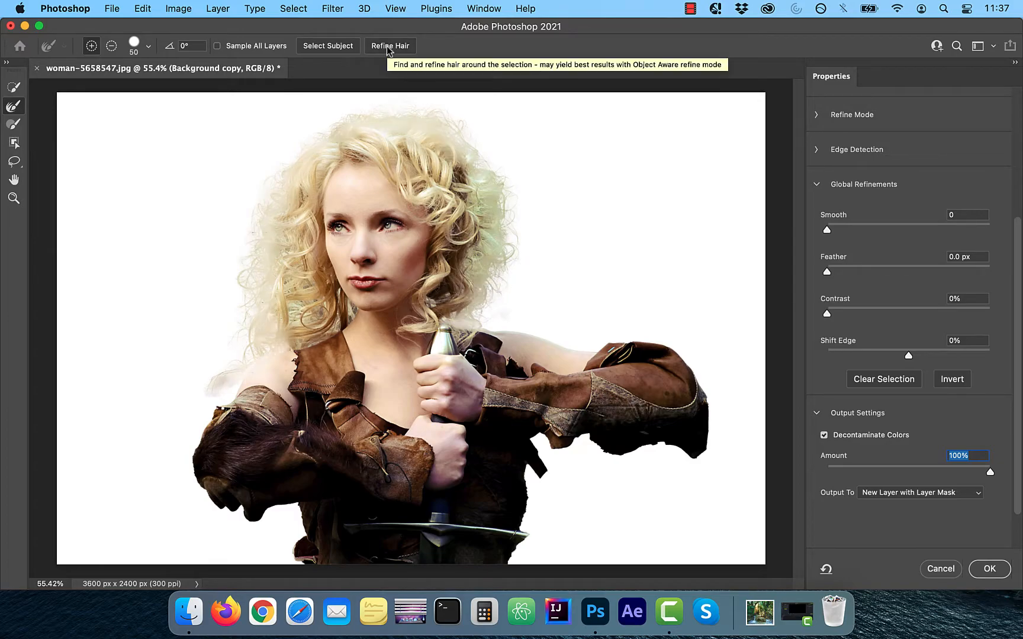
{"action": "left_click", "coordinate": [391, 45]}
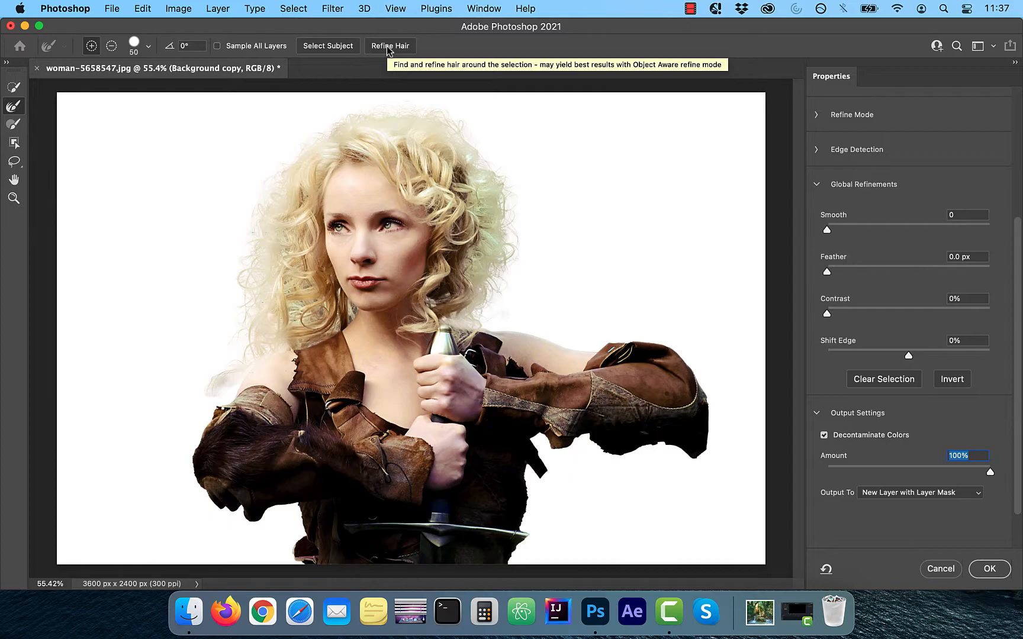
{"action": "mouse_move", "coordinate": [221, 330]}
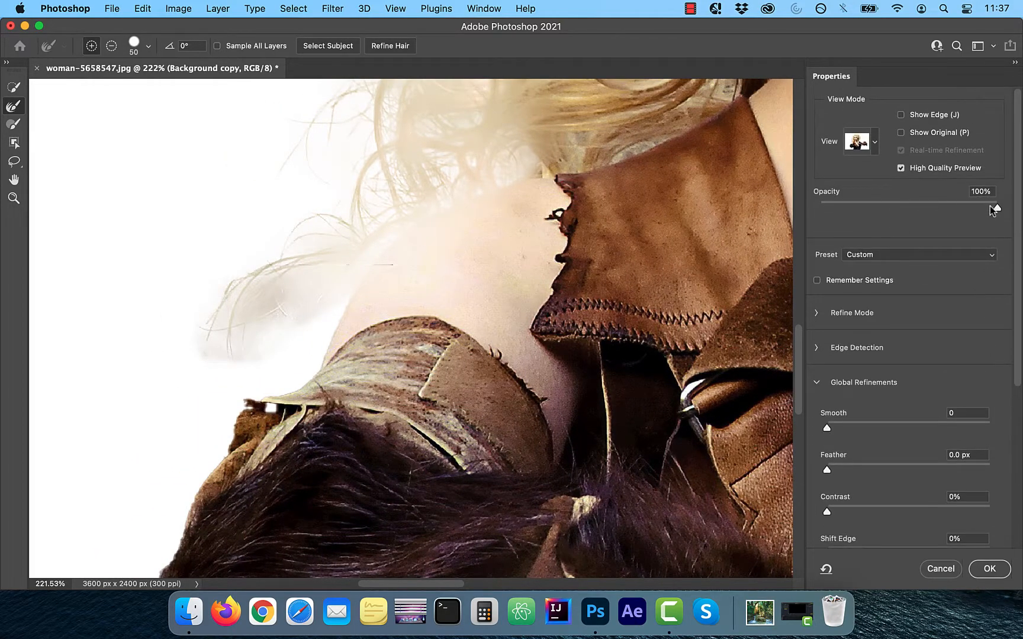
{"action": "left_click_drag", "start_coordinate": [988, 202], "coordinate": [950, 202]}
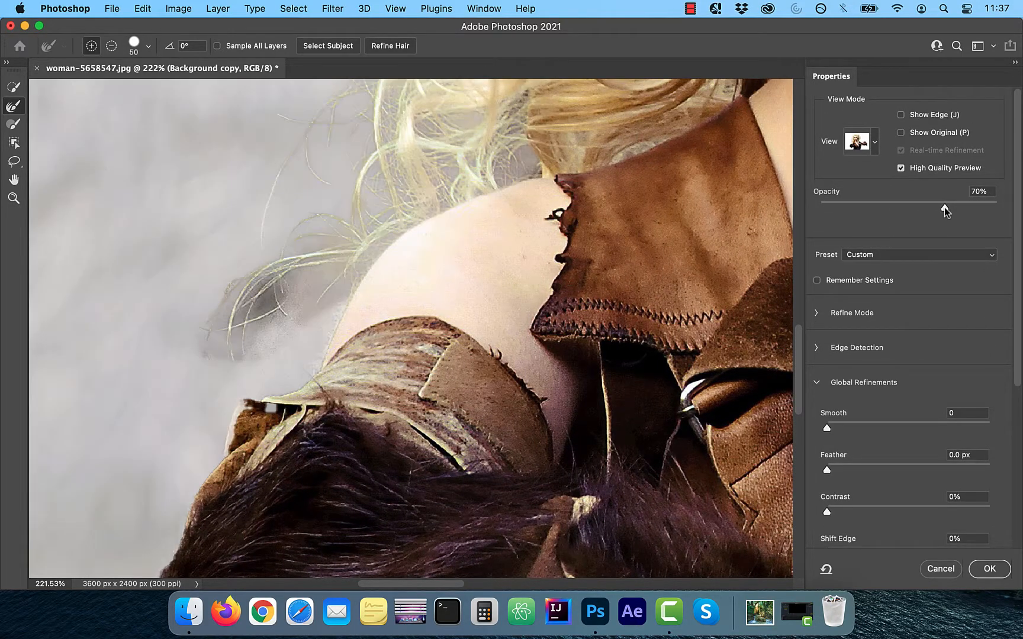
{"action": "left_click_drag", "start_coordinate": [947, 208], "coordinate": [912, 208]}
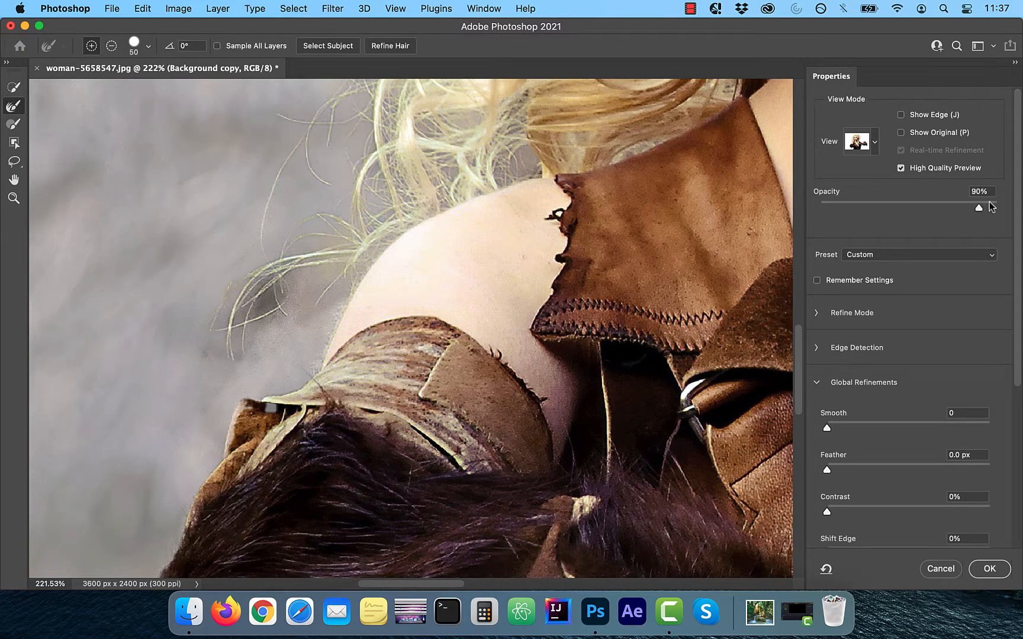
{"action": "left_click_drag", "start_coordinate": [978, 207], "coordinate": [997, 207]}
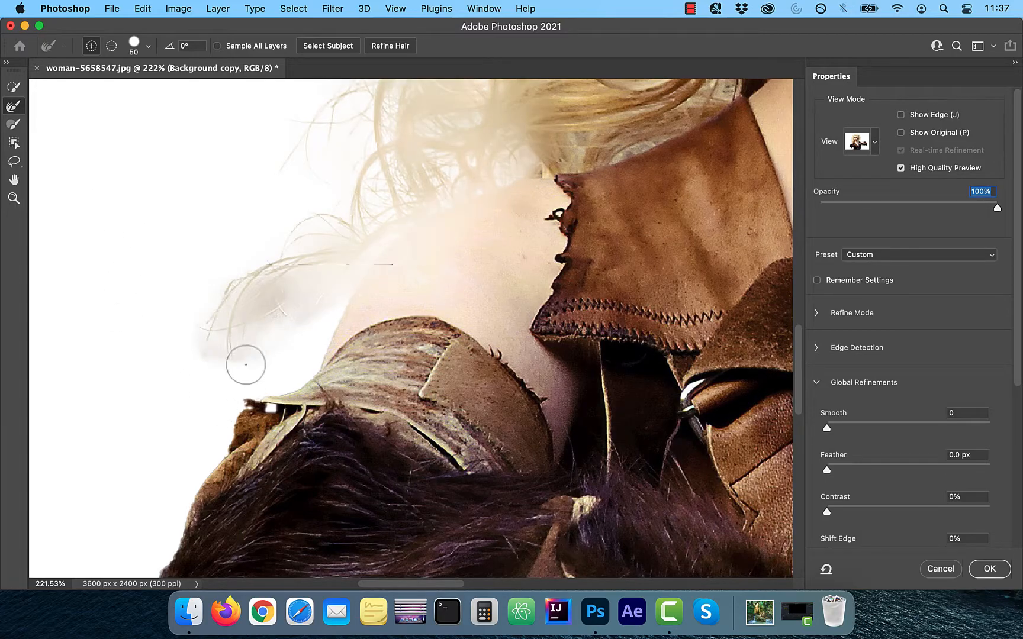
Brush the Refine Edge tool over the wispy blonde strands above the shoulder to keep them.
{"action": "left_click_drag", "start_coordinate": [245, 366], "coordinate": [232, 340]}
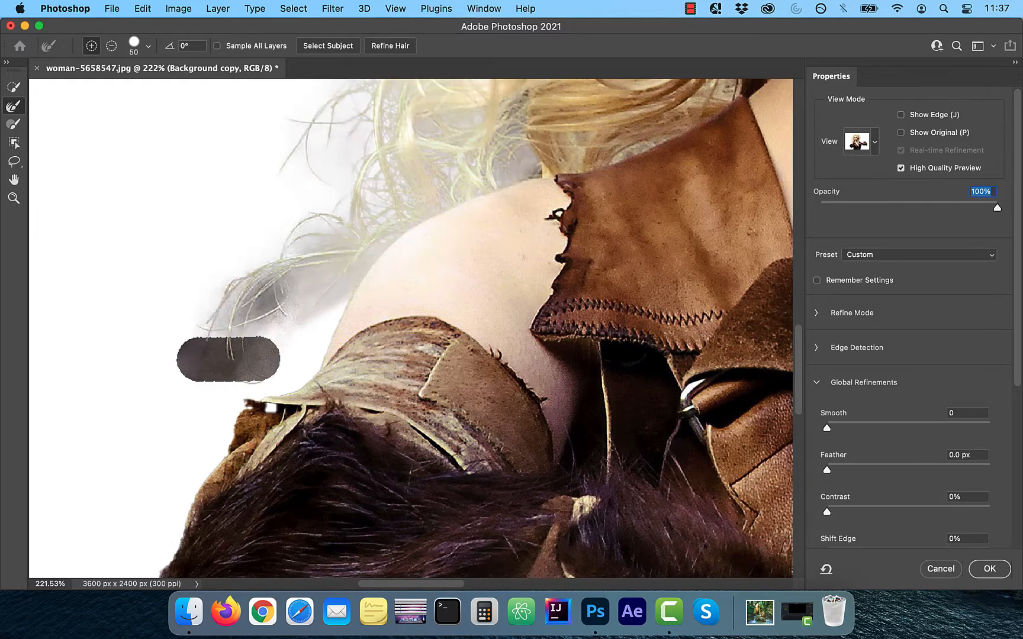
{"action": "left_click_drag", "start_coordinate": [228, 359], "coordinate": [260, 333]}
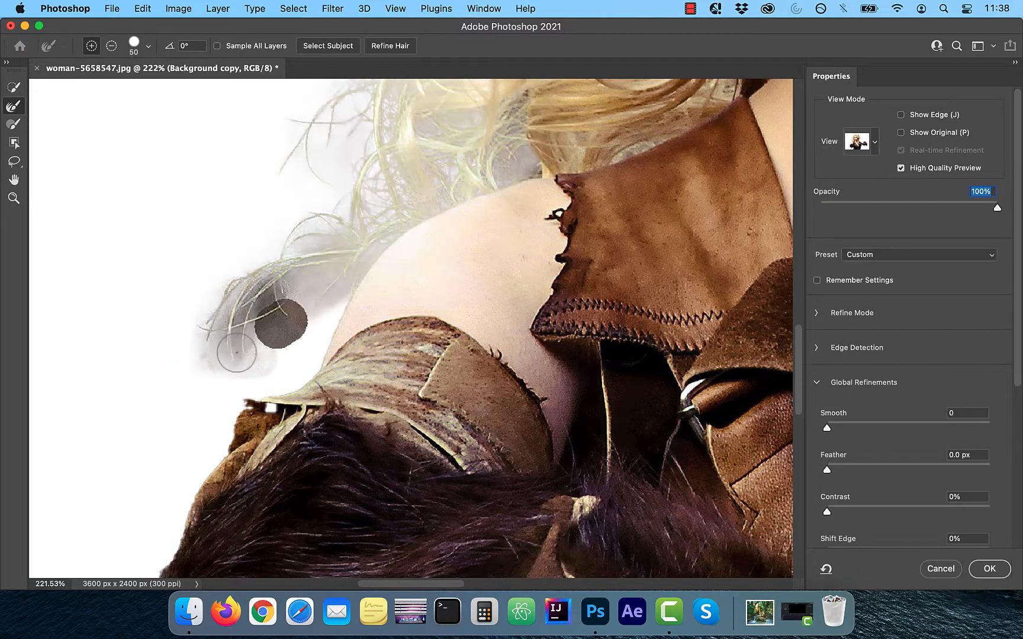
{"action": "left_click_drag", "start_coordinate": [281, 327], "coordinate": [234, 353]}
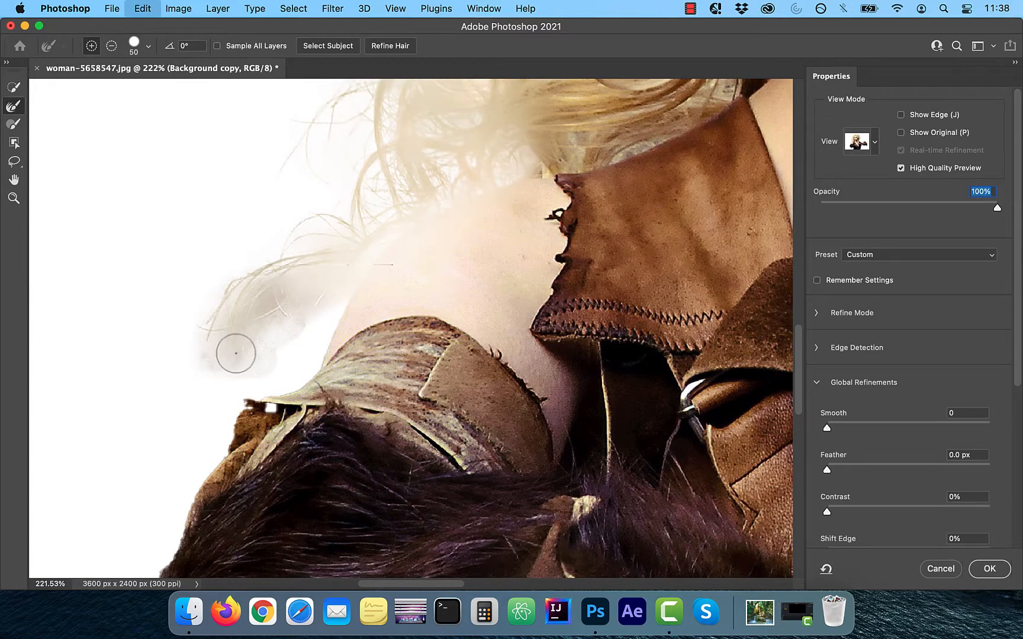
{"action": "left_click_drag", "start_coordinate": [235, 354], "coordinate": [229, 273]}
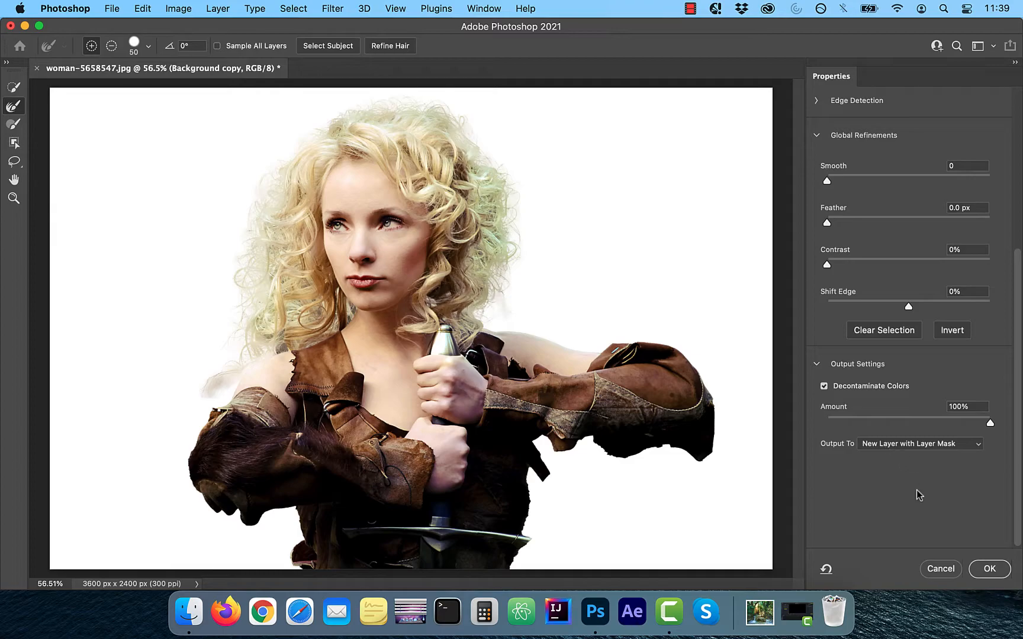
Confirm Select and Mask, outputting the cutout as a new layer with layer mask.
{"action": "left_click", "coordinate": [989, 568]}
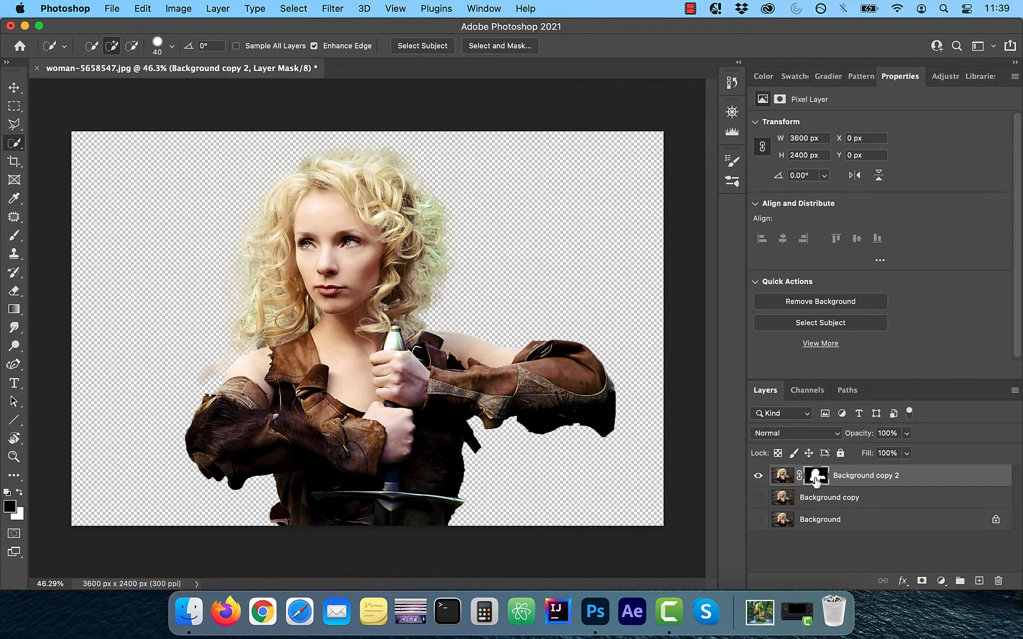
Show the Background copy 2 layer mask alone in black and white and reach the brush mode list.
{"action": "left_click", "coordinate": [816, 476]}
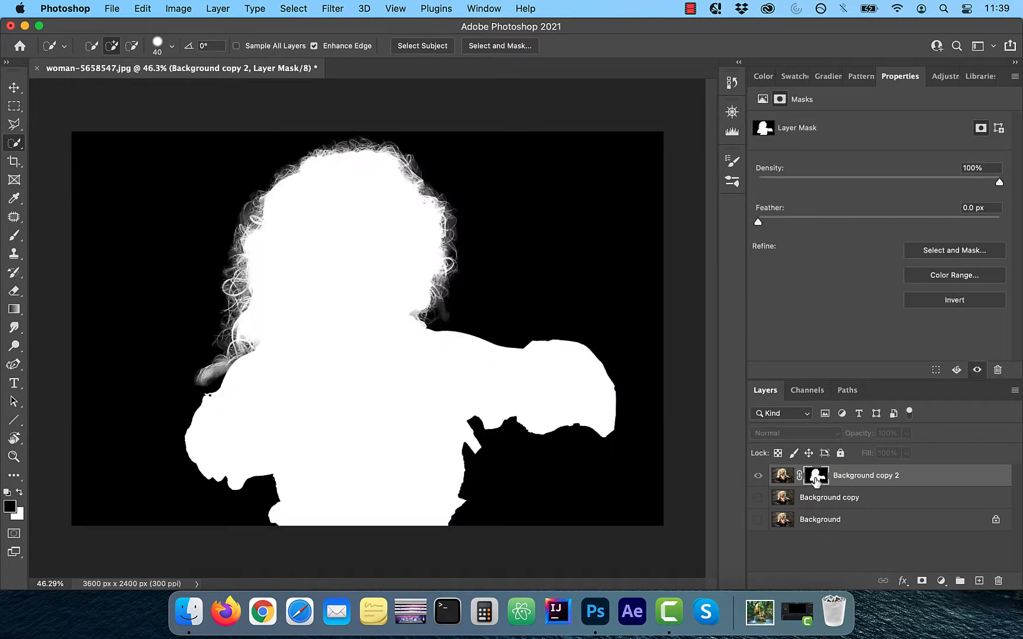
{"action": "mouse_move", "coordinate": [815, 476]}
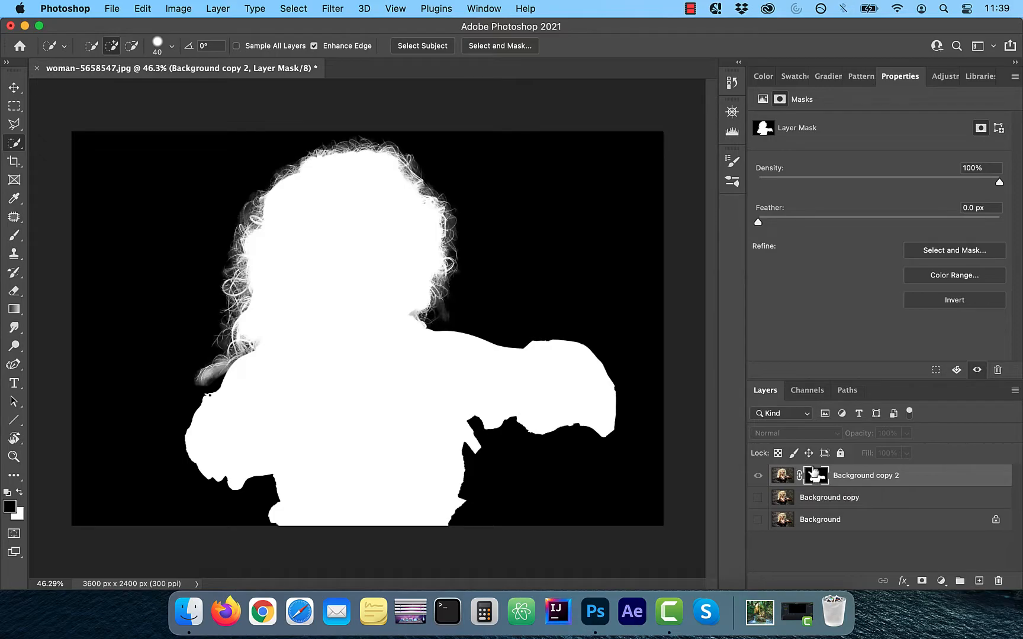
{"action": "left_click", "coordinate": [13, 236]}
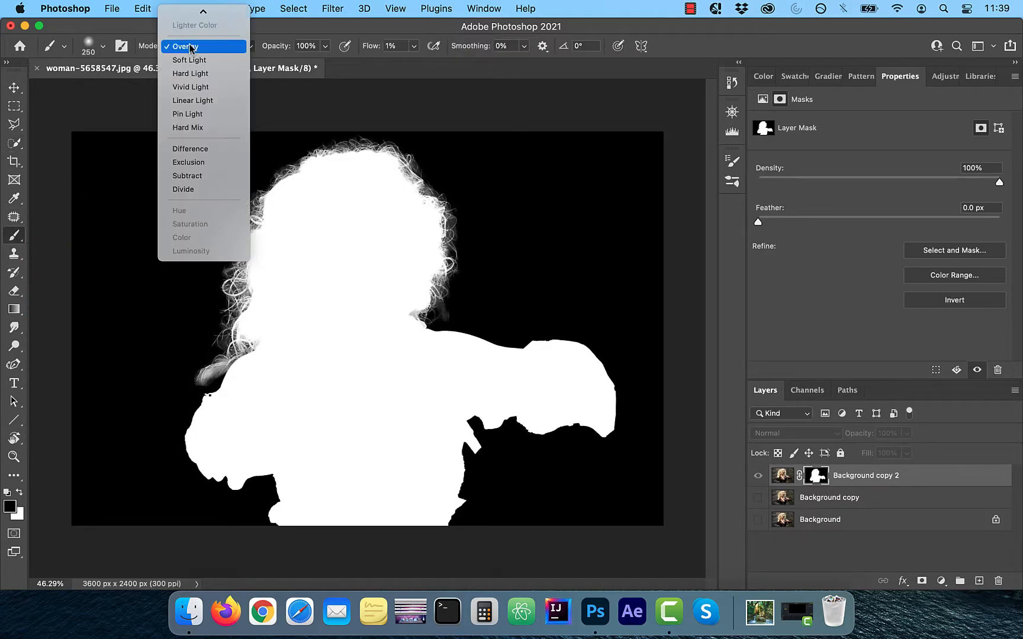
Set the Brush to Soft Light blending with Flow kept at 1%.
{"action": "left_click", "coordinate": [189, 60]}
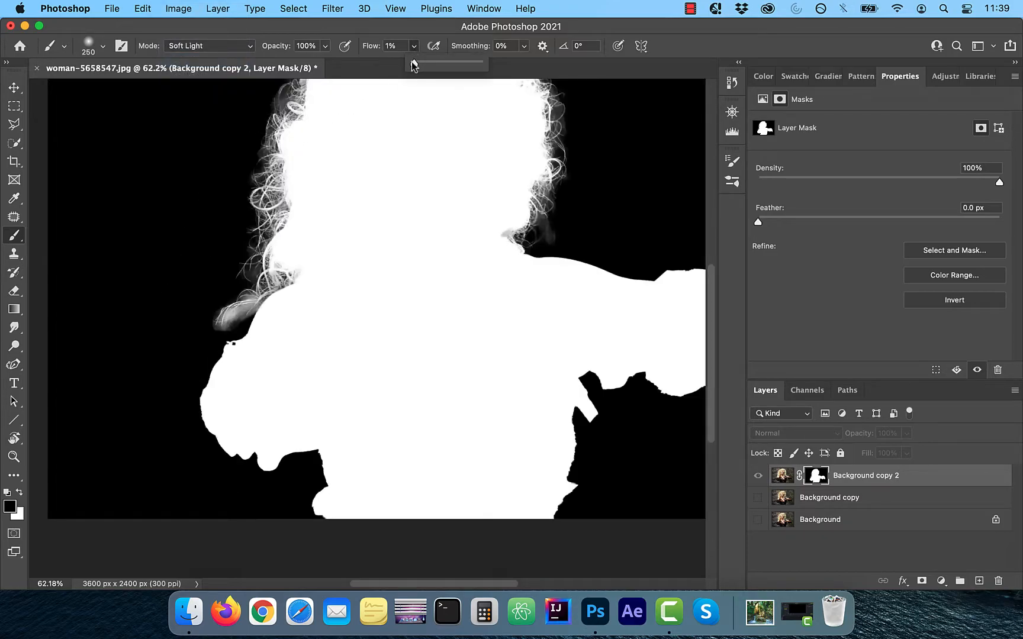
{"action": "left_click", "coordinate": [393, 46]}
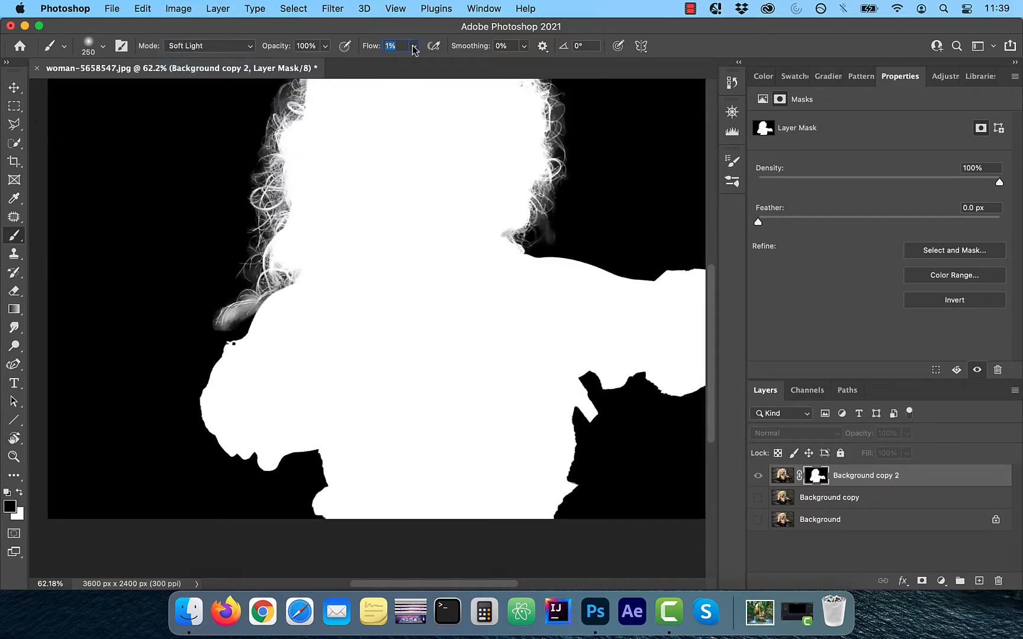
{"action": "left_click", "coordinate": [100, 46]}
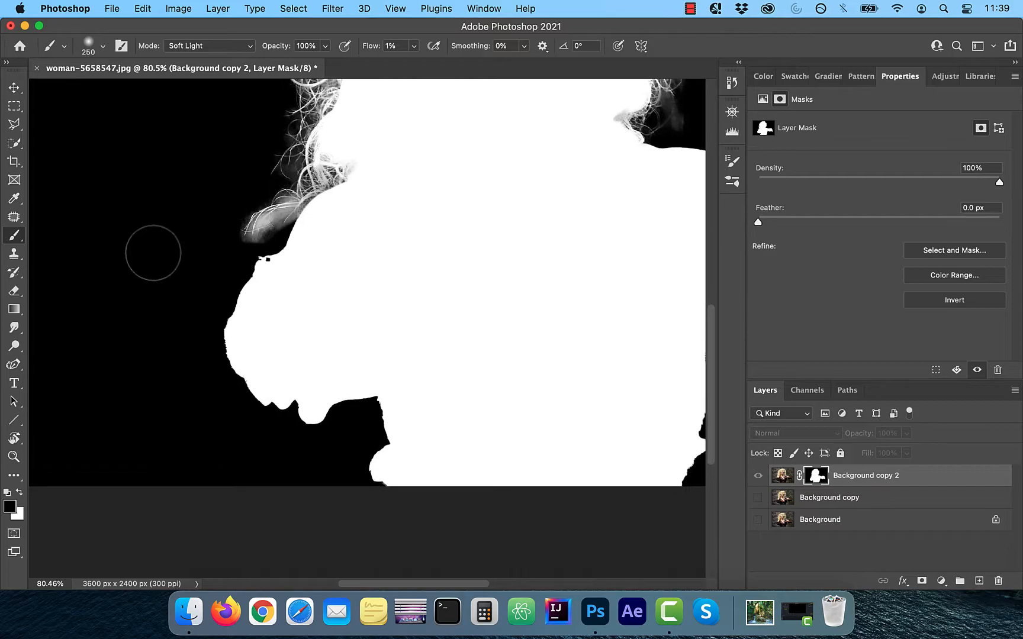
Paint black over the grey haze beside the hair to darken the mask edge.
{"action": "left_click_drag", "start_coordinate": [153, 254], "coordinate": [245, 260]}
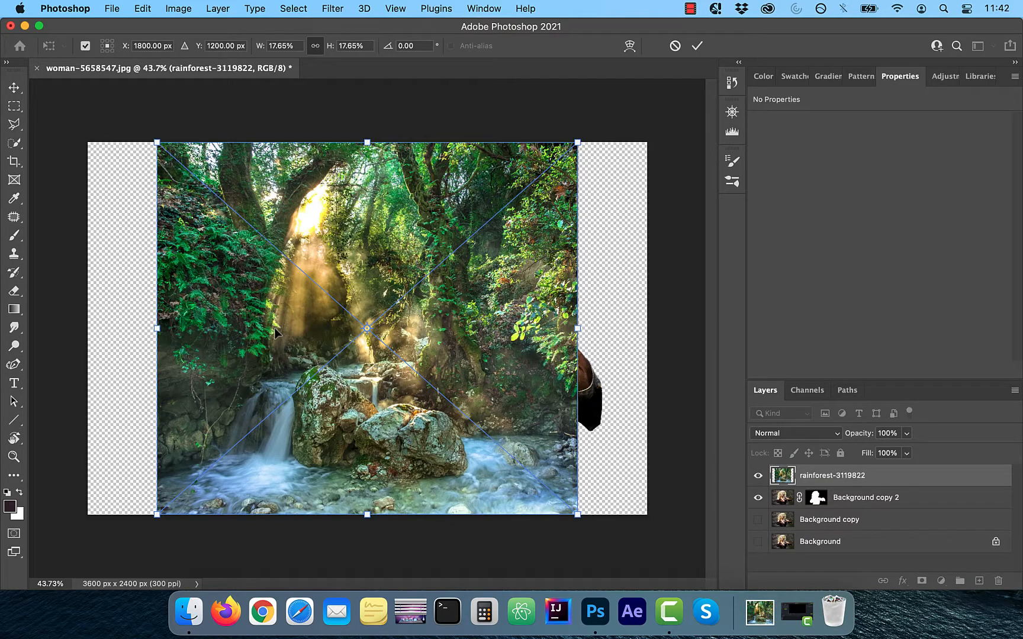
Scale the placed rainforest waterfall photo to fill the whole canvas.
{"action": "left_click_drag", "start_coordinate": [155, 143], "coordinate": [86, 111]}
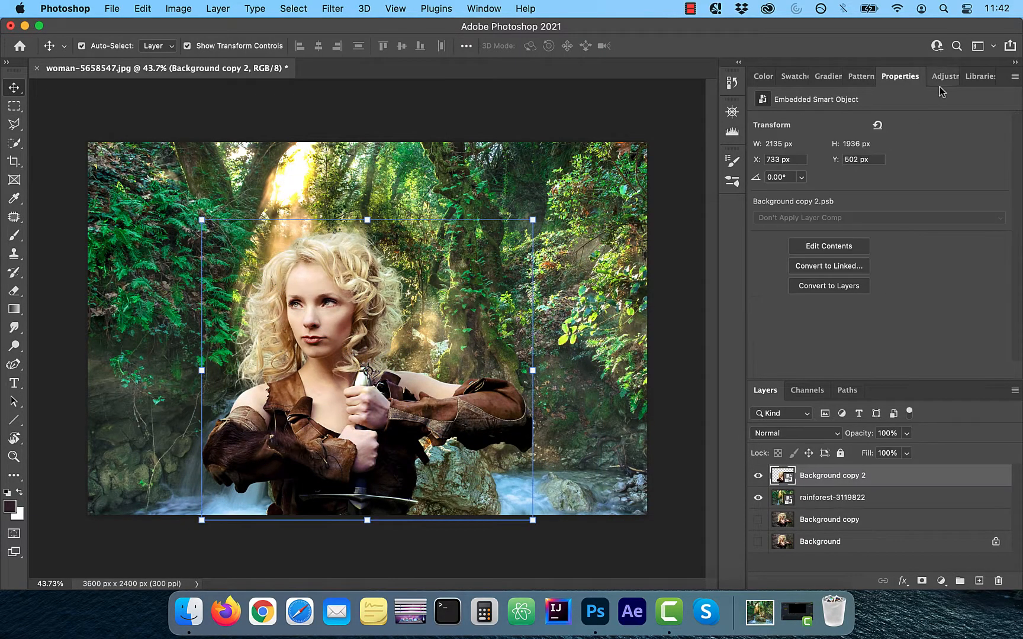
Add a Curves adjustment layer clipped to the woman's layer only.
{"action": "left_click", "coordinate": [944, 76]}
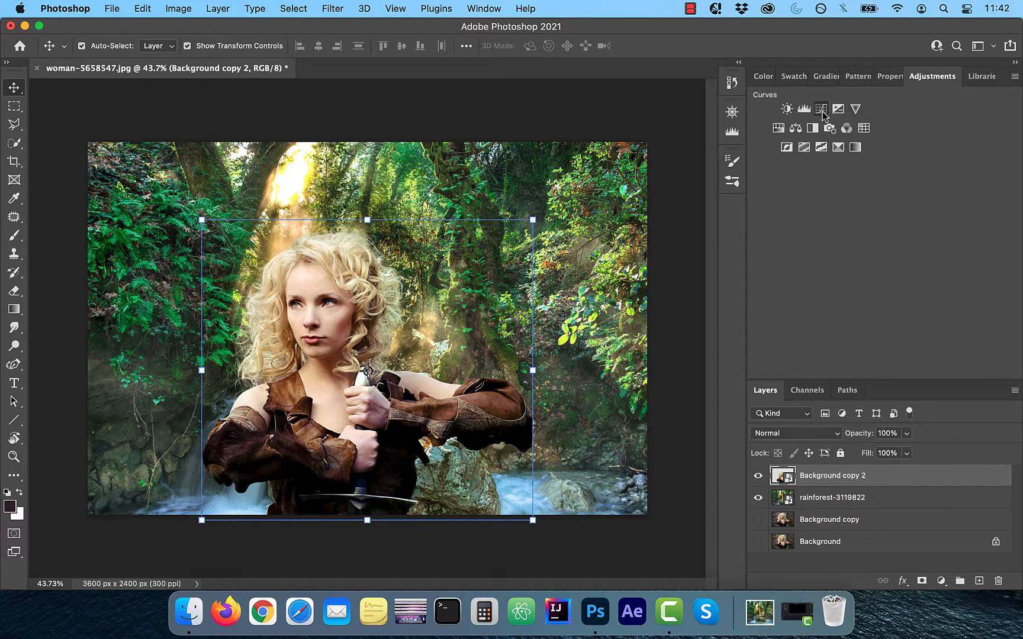
{"action": "left_click", "coordinate": [821, 109]}
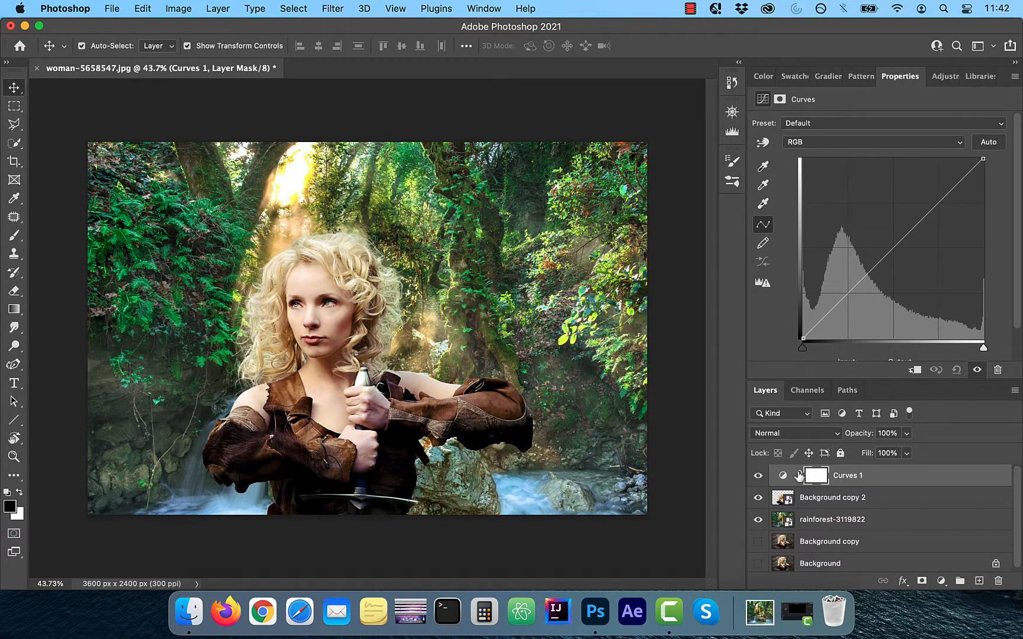
{"action": "left_click", "coordinate": [783, 476]}
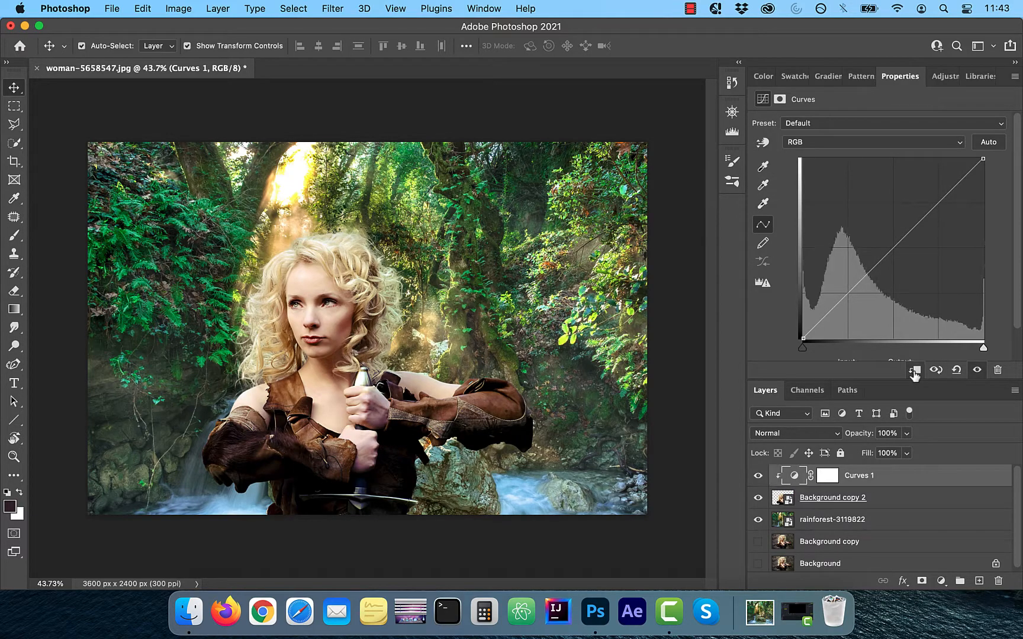
{"action": "mouse_move", "coordinate": [998, 183]}
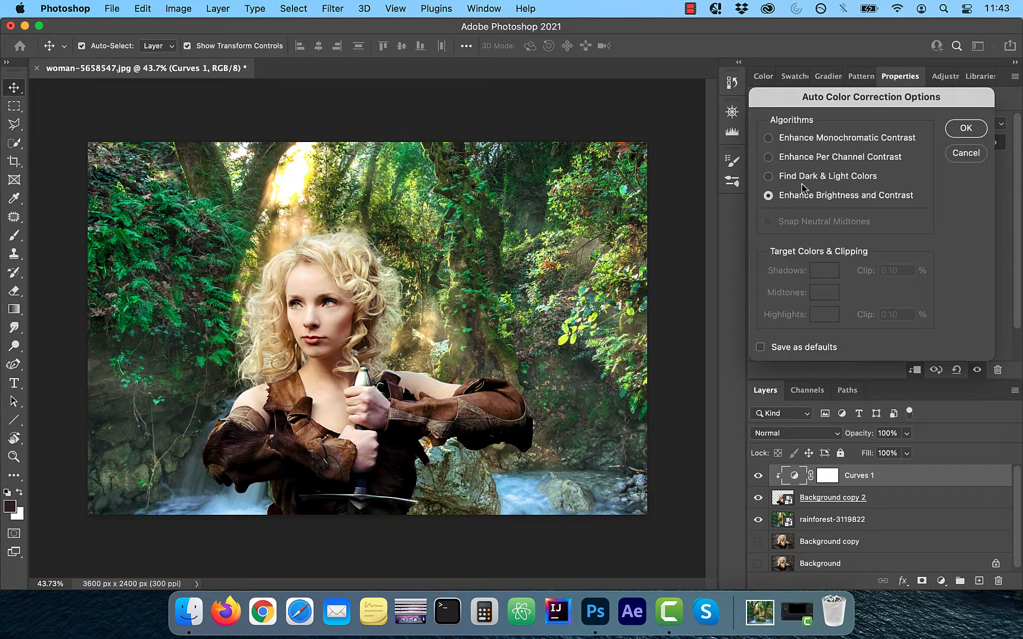
Use Find Dark & Light Colors with shadow and highlight targets sampled from the rainforest.
{"action": "left_click", "coordinate": [769, 176]}
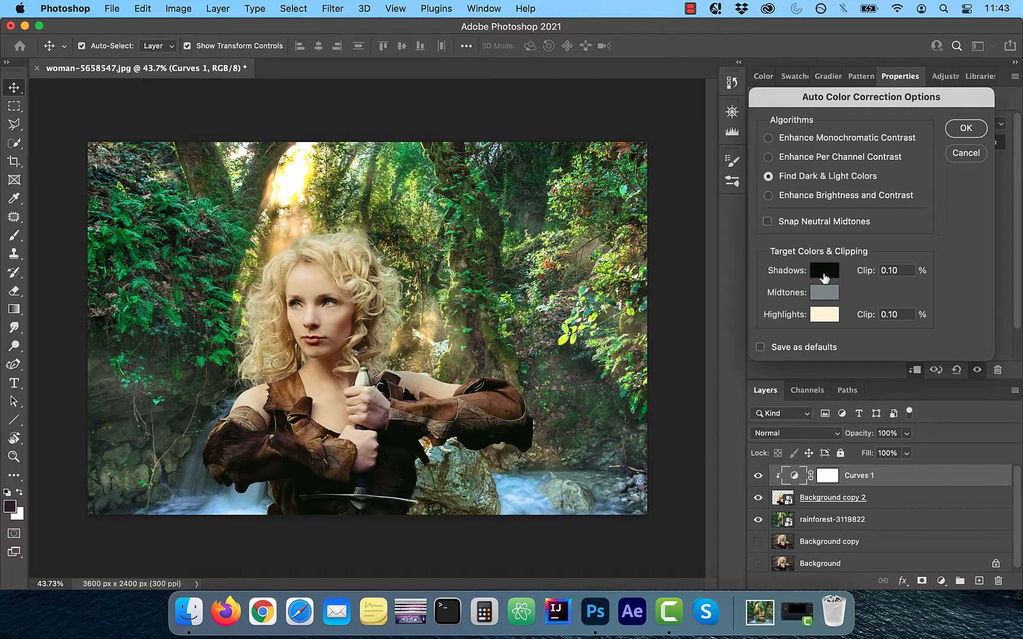
{"action": "left_click", "coordinate": [824, 270]}
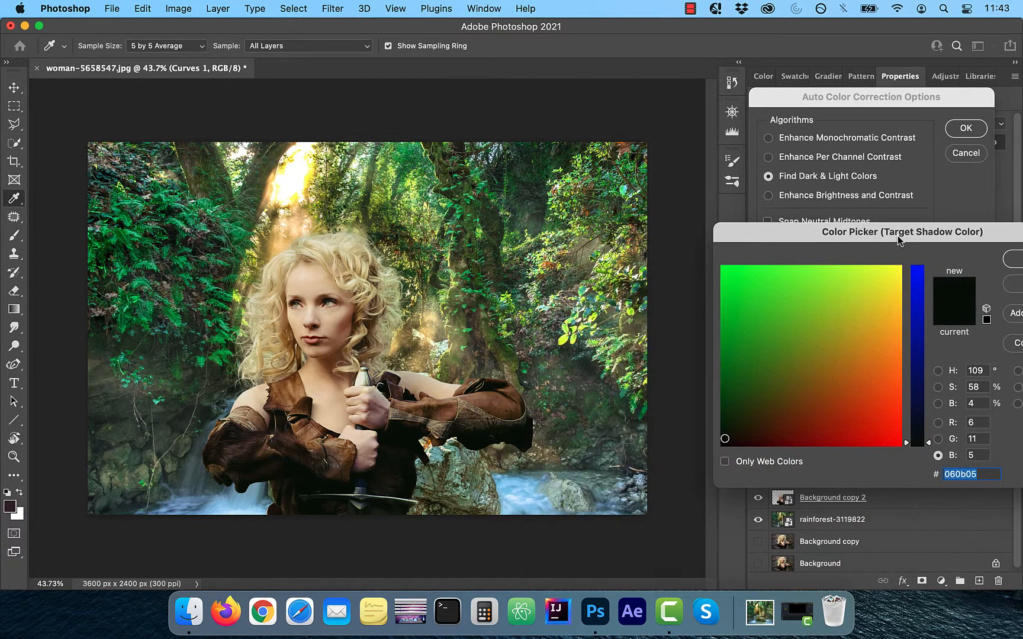
{"action": "left_click", "coordinate": [748, 409]}
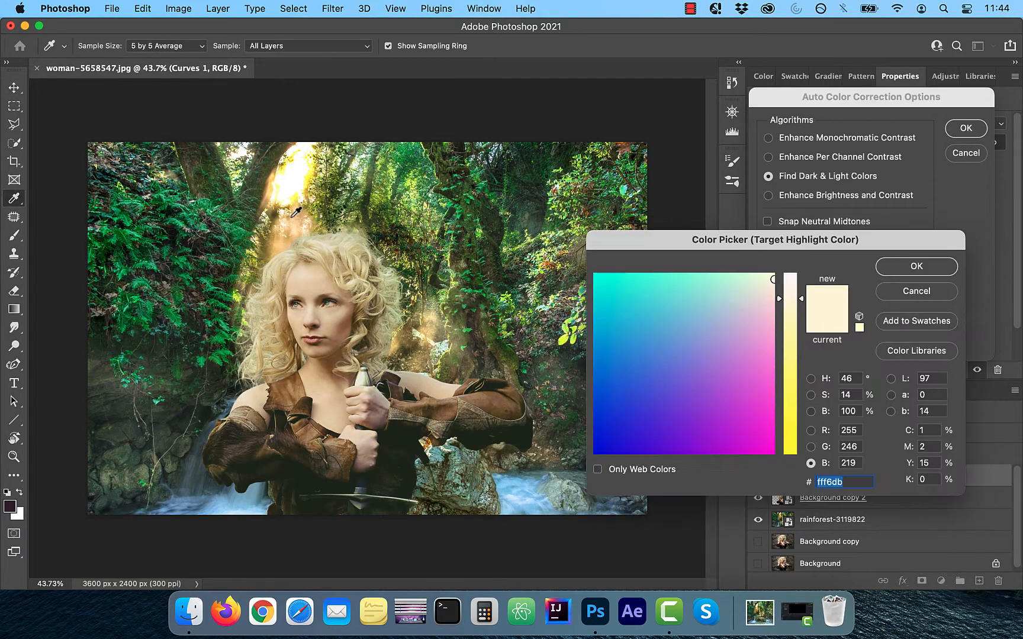
{"action": "left_click", "coordinate": [772, 295]}
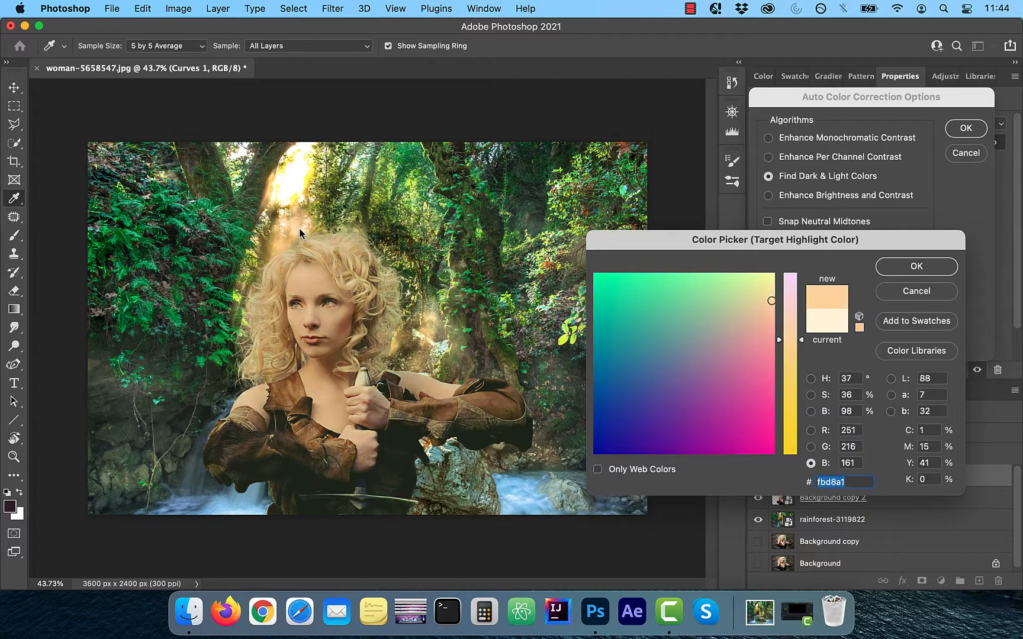
{"action": "left_click", "coordinate": [916, 266]}
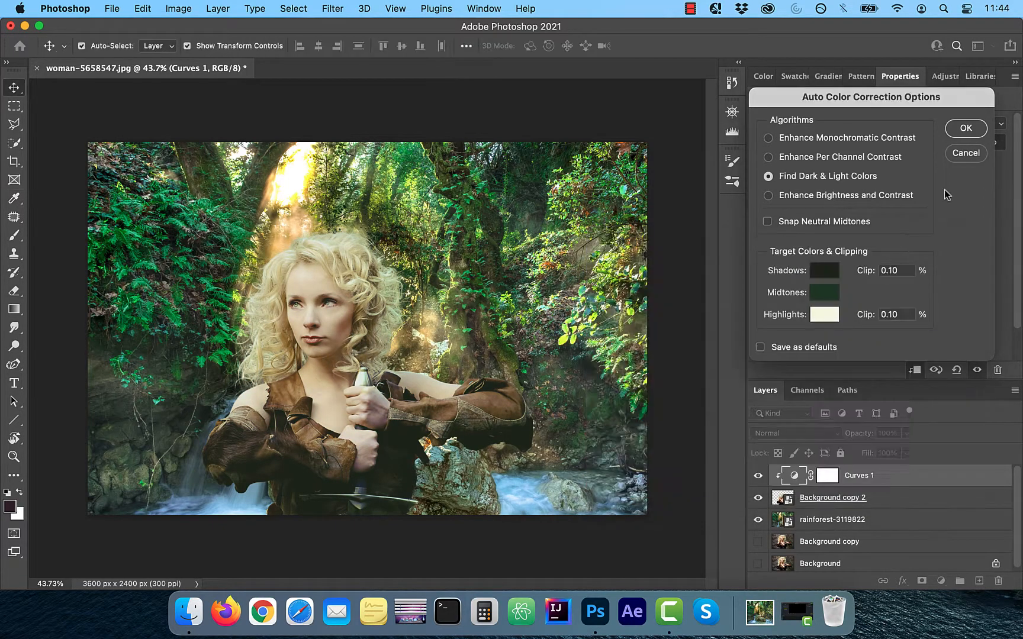
Apply the auto colour correction without saving the target colours as defaults.
{"action": "left_click", "coordinate": [966, 128]}
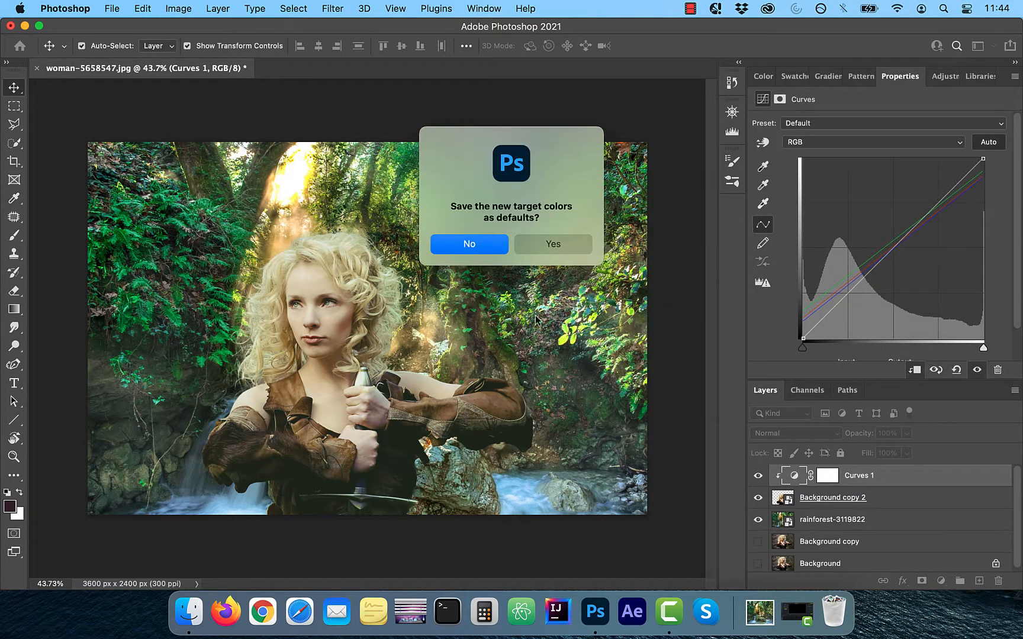
{"action": "left_click", "coordinate": [940, 581]}
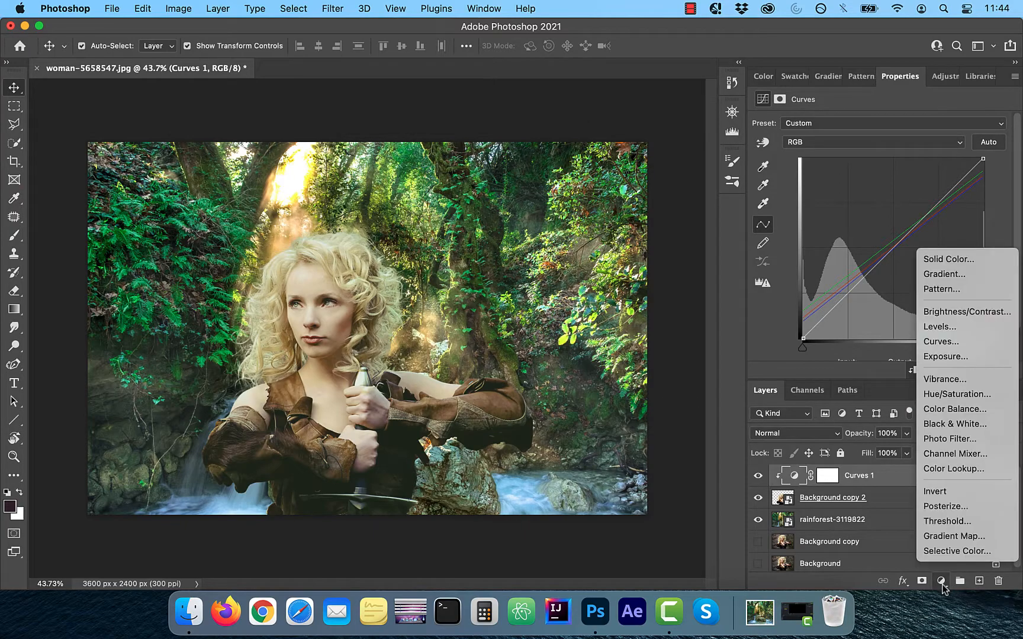
{"action": "mouse_move", "coordinate": [954, 537]}
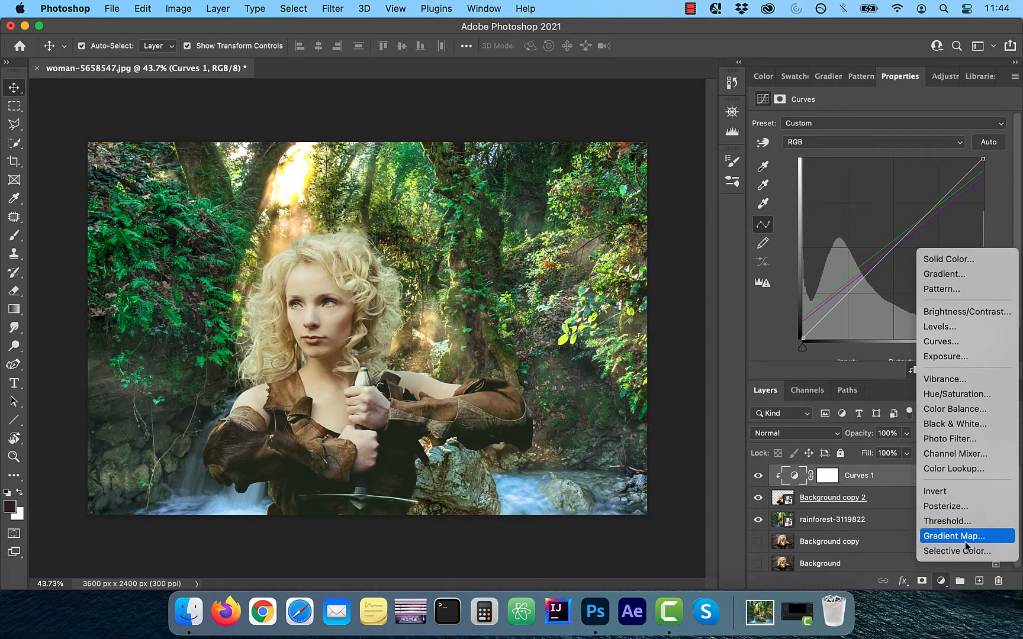
Add a Color Lookup layer with the Crisp_Warm.look 3DLUT over the composite.
{"action": "left_click", "coordinate": [953, 469]}
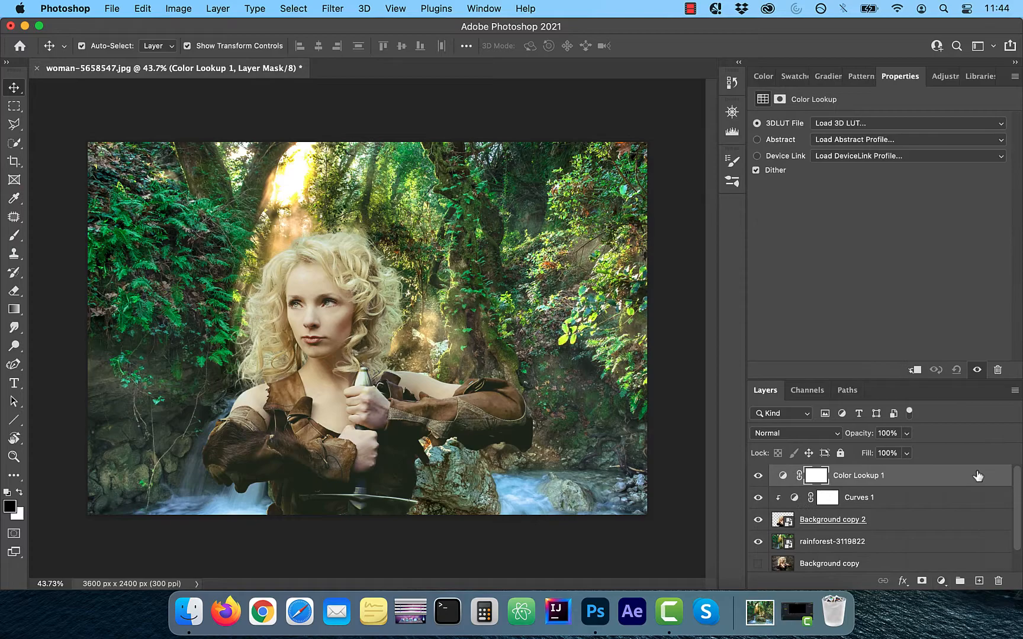
{"action": "left_click", "coordinate": [908, 123]}
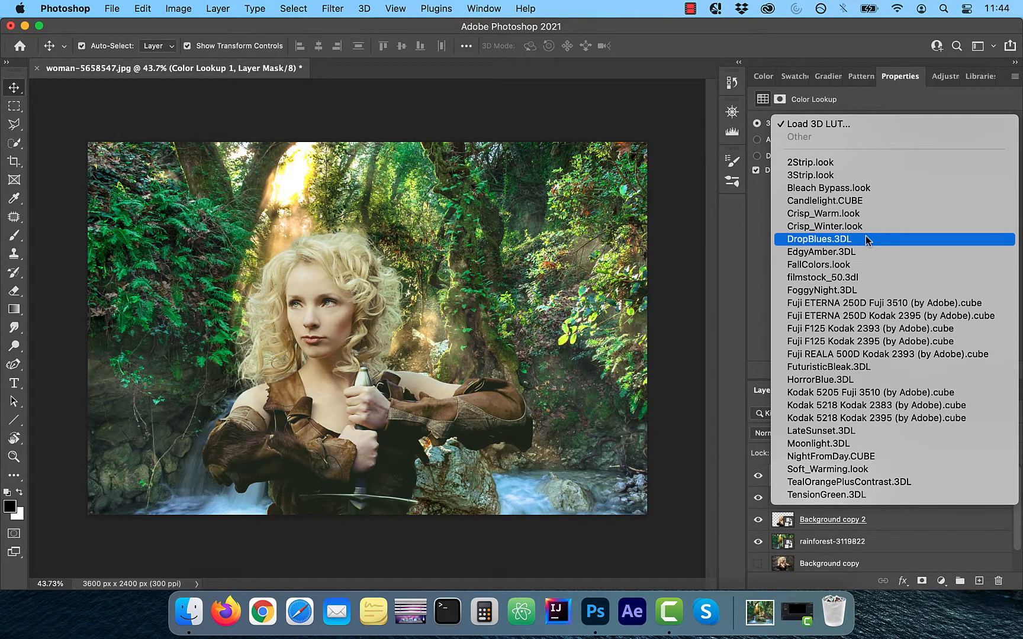
{"action": "left_click", "coordinate": [822, 213]}
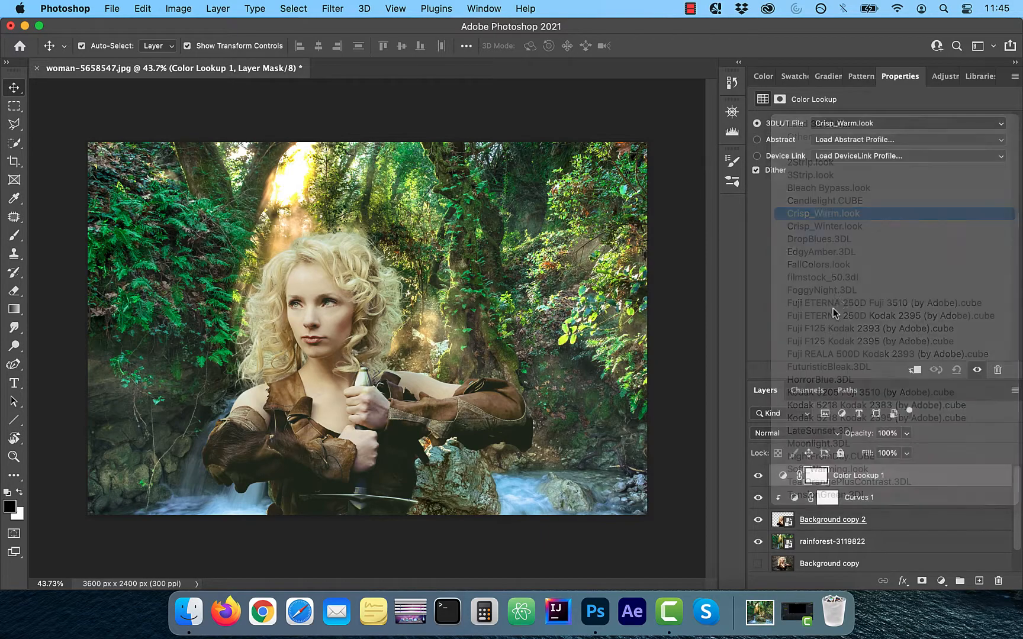
{"action": "left_click", "coordinate": [823, 213]}
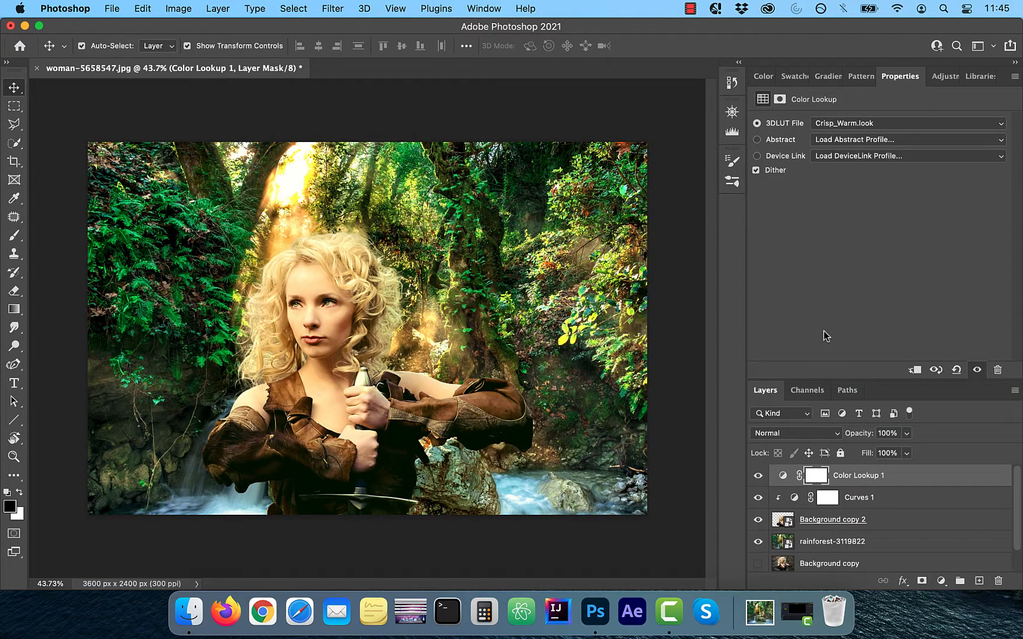